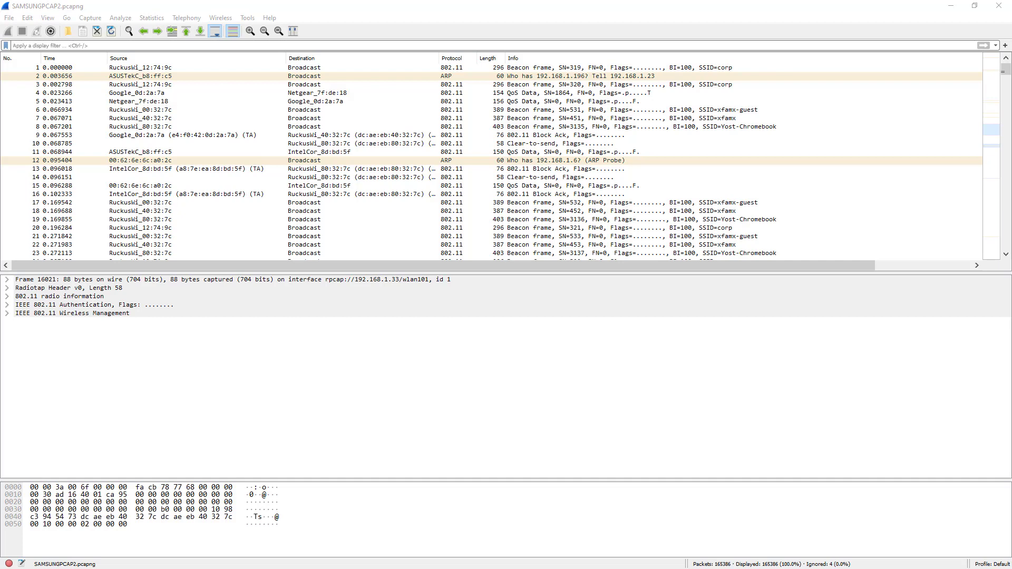
mouse_move(997, 128)
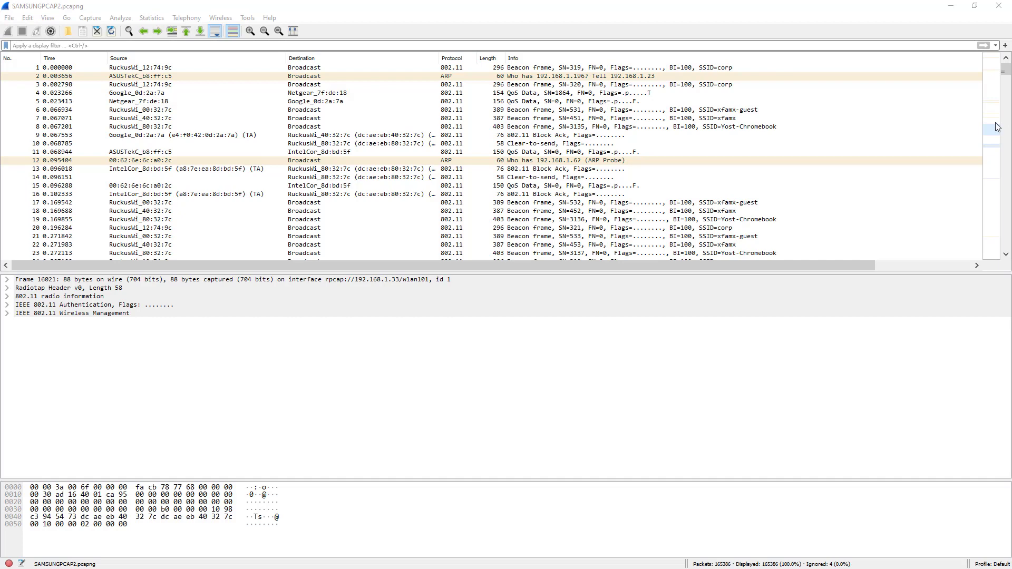
left_click(194, 101)
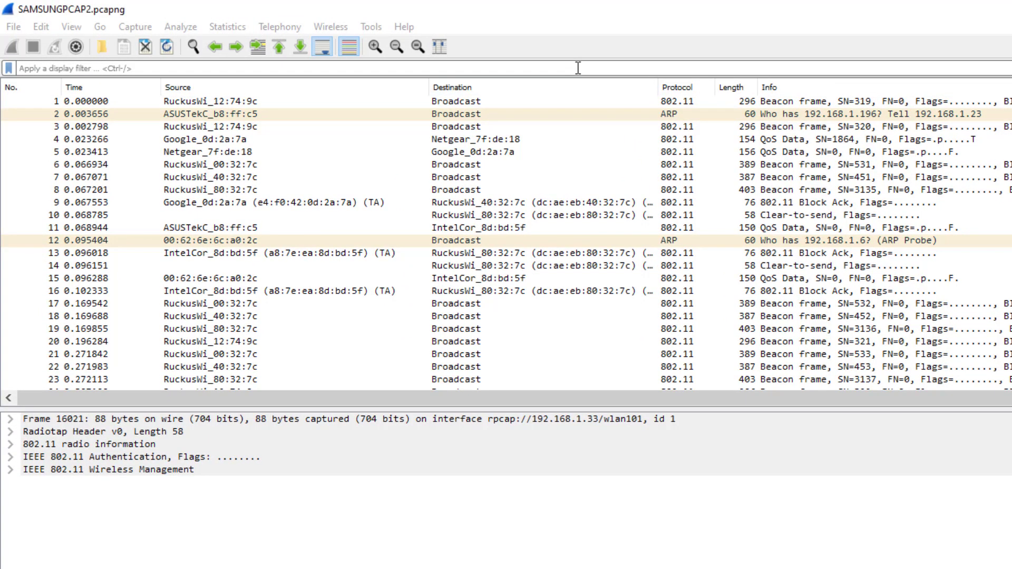
type("wlan.ra")
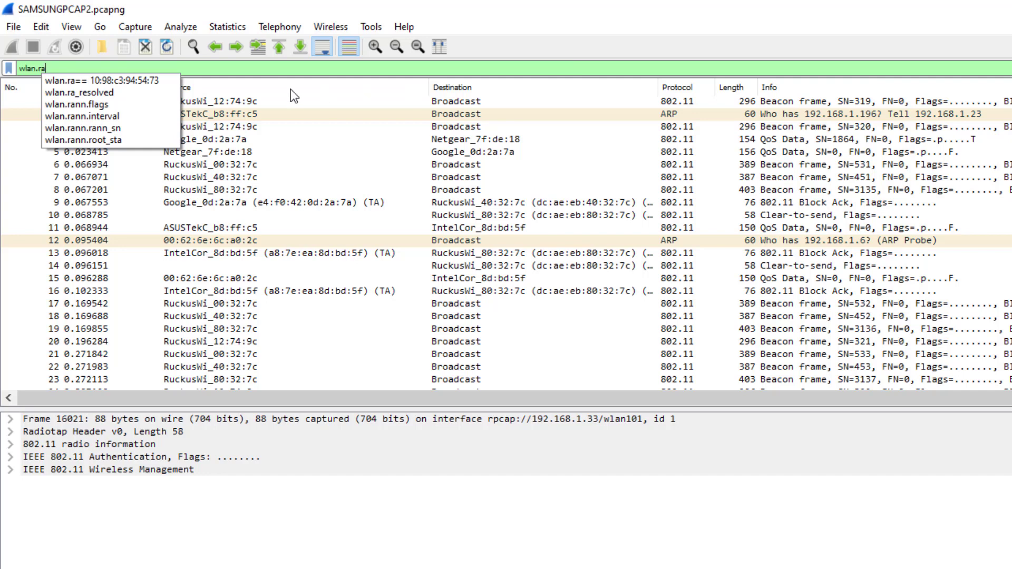
mouse_move(140, 88)
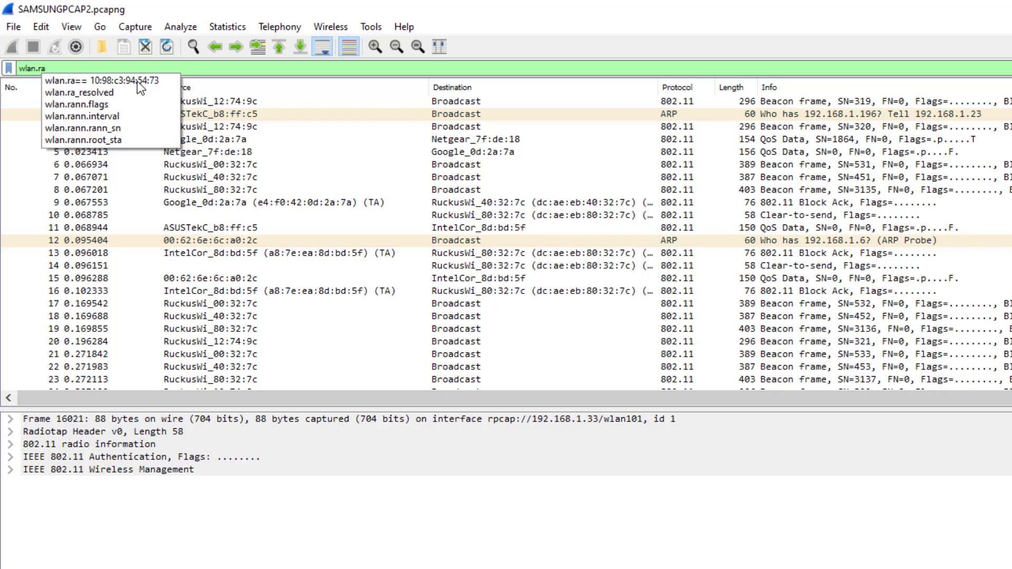
left_click(110, 80)
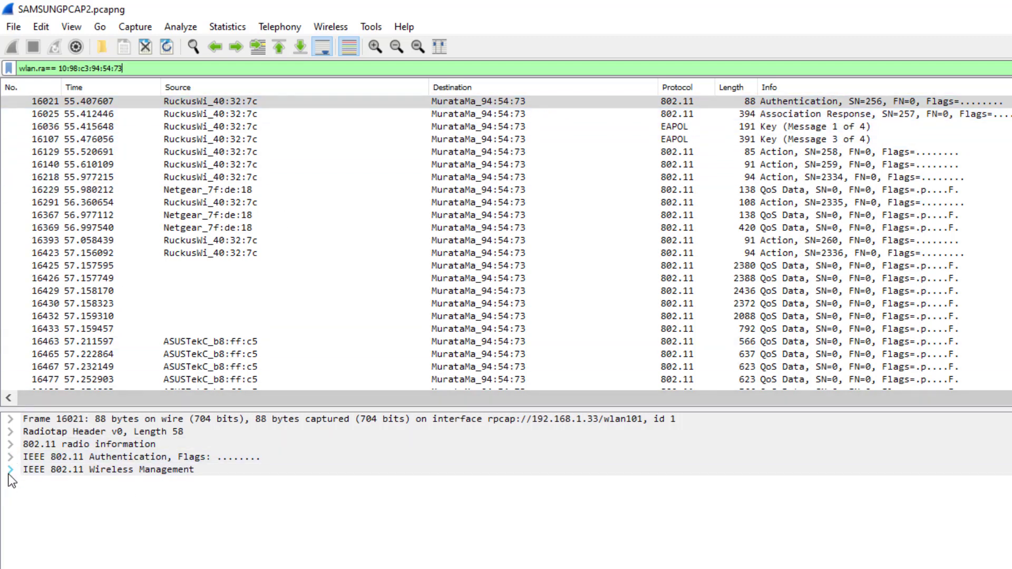
Review the 802.11 authentication header, then filter to frames sent by the client (wlan.sa).
left_click(11, 457)
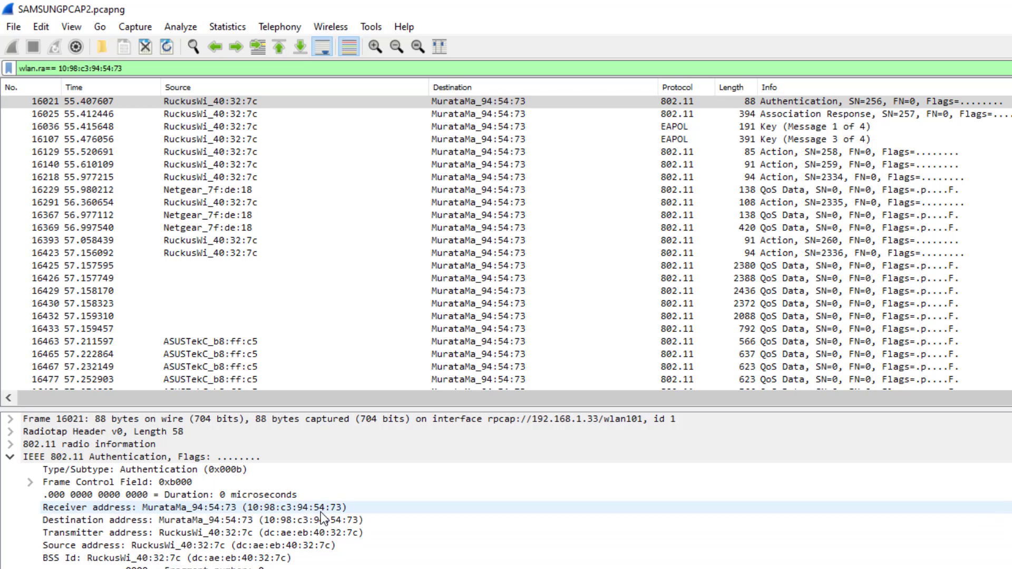
mouse_move(520, 98)
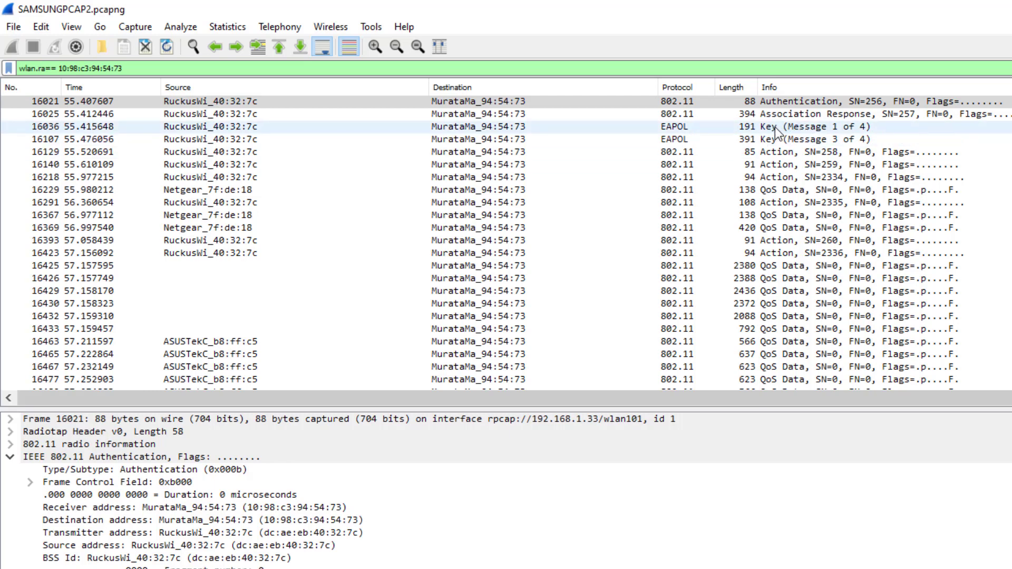
left_click(775, 139)
type("s")
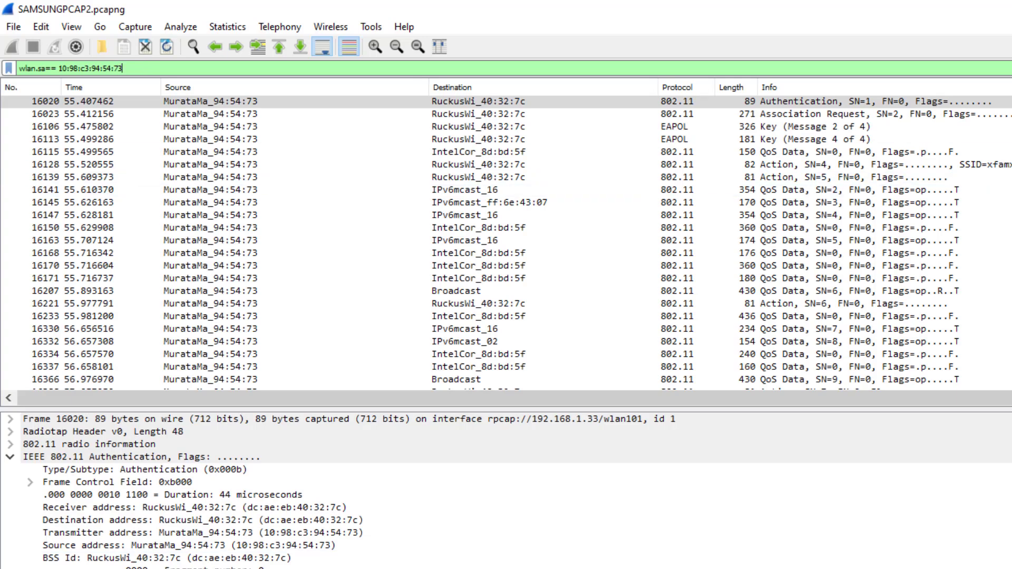
Select EAPOL key handshake message 2 of 4, then message 4 of 4.
left_click(194, 545)
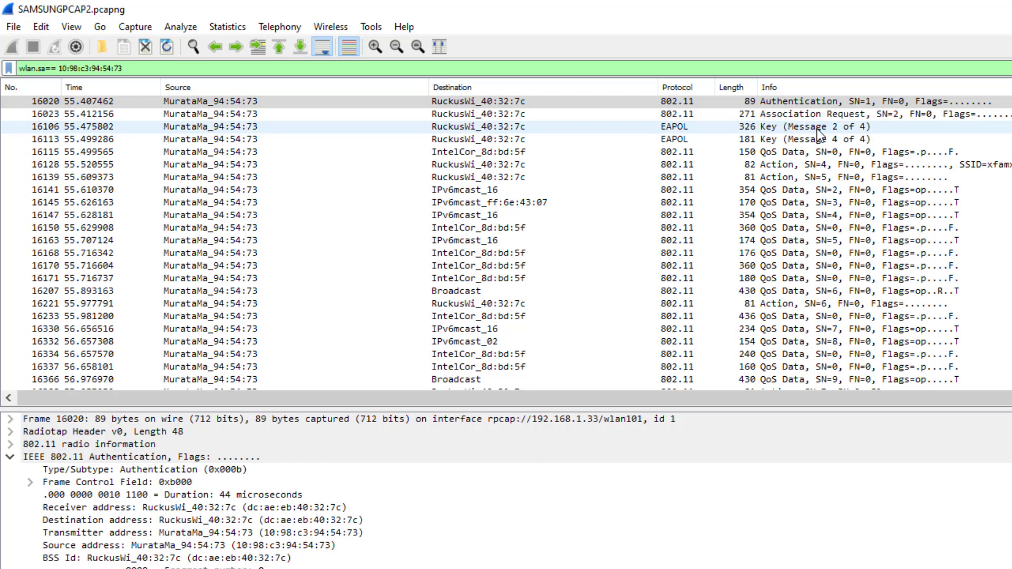
left_click(775, 139)
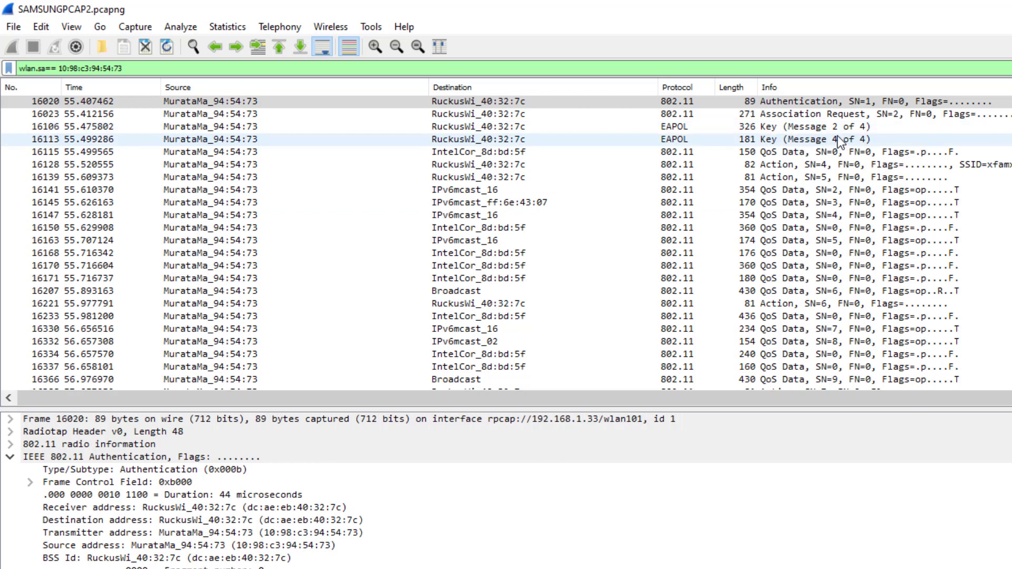
left_click(40, 70)
type("ddr")
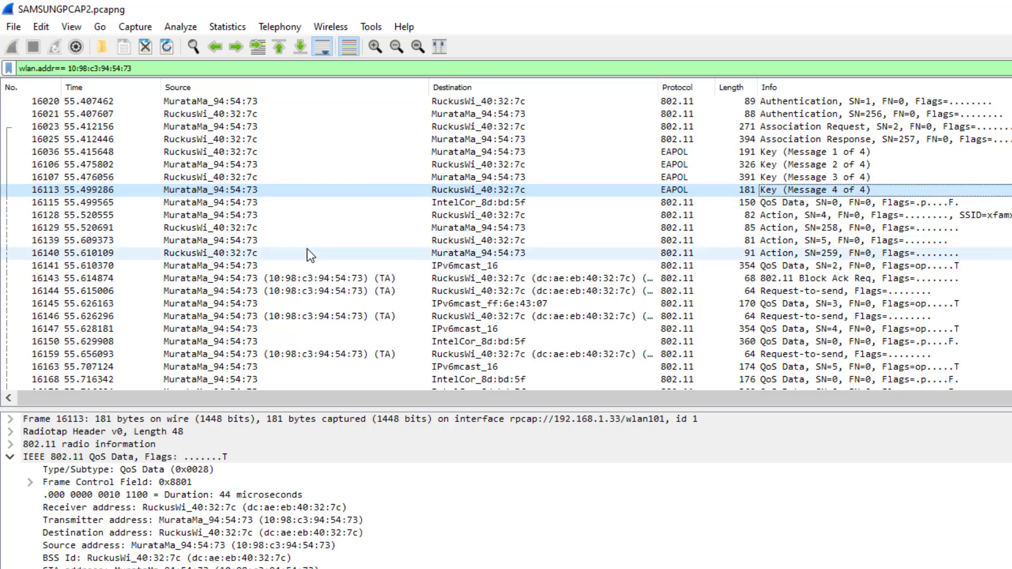
mouse_move(557, 227)
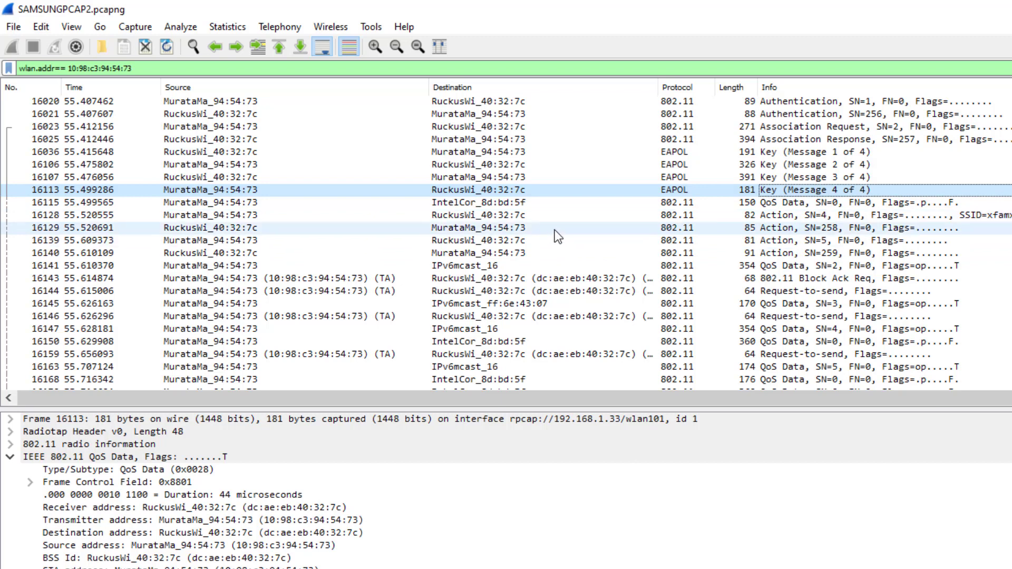
mouse_move(580, 196)
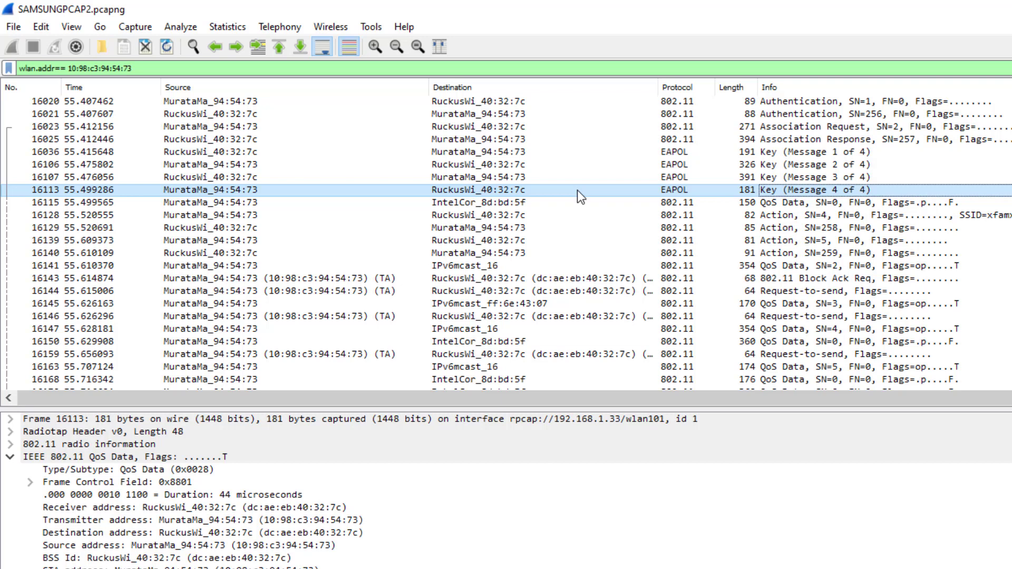
mouse_move(630, 196)
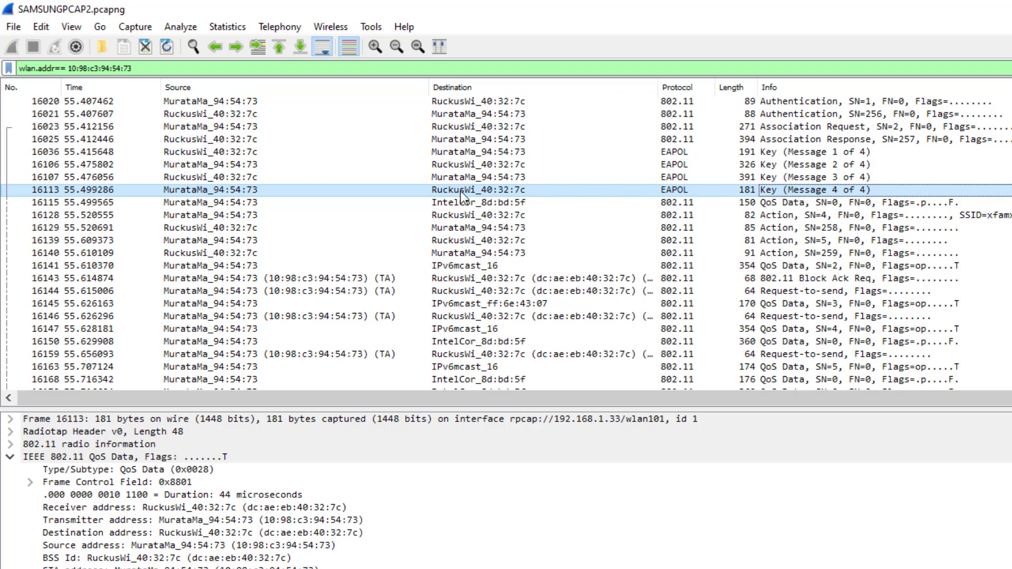
mouse_move(432, 215)
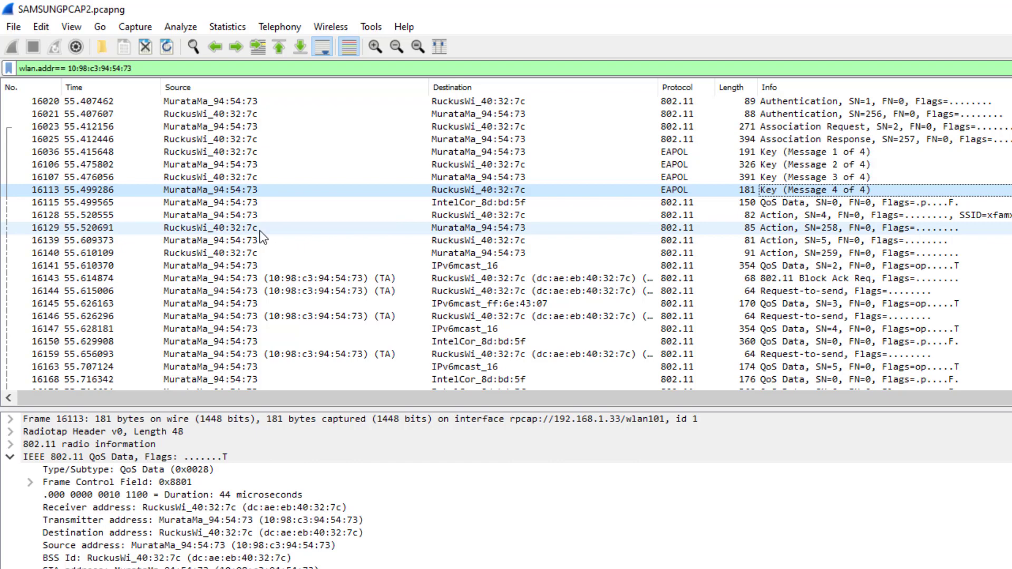
Select QoS Data frame 16391, collapse its 802.11 tree and expand the Radiotap header (channel 161, 5805 MHz).
scroll("down", 3)
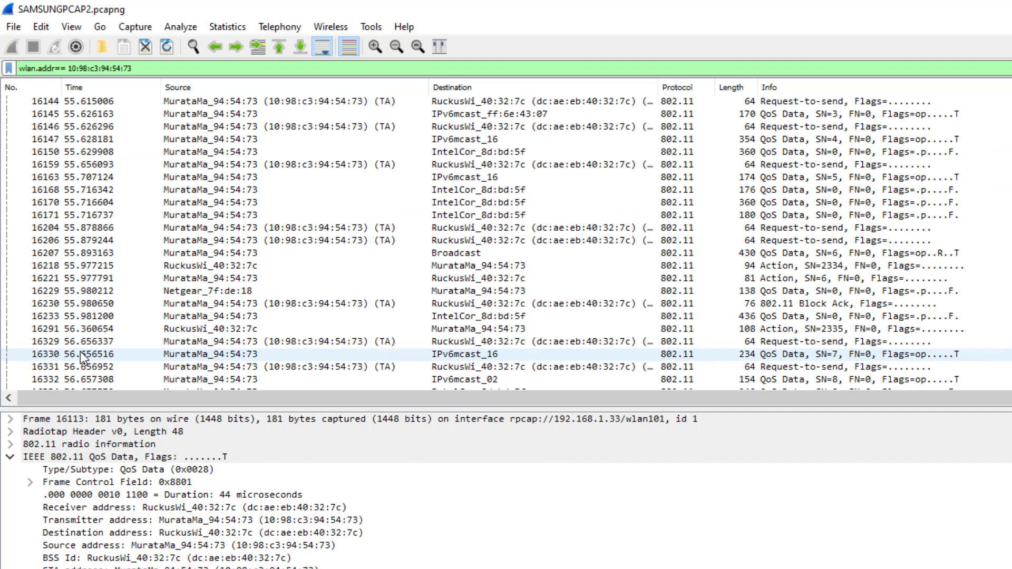
scroll("down", 3)
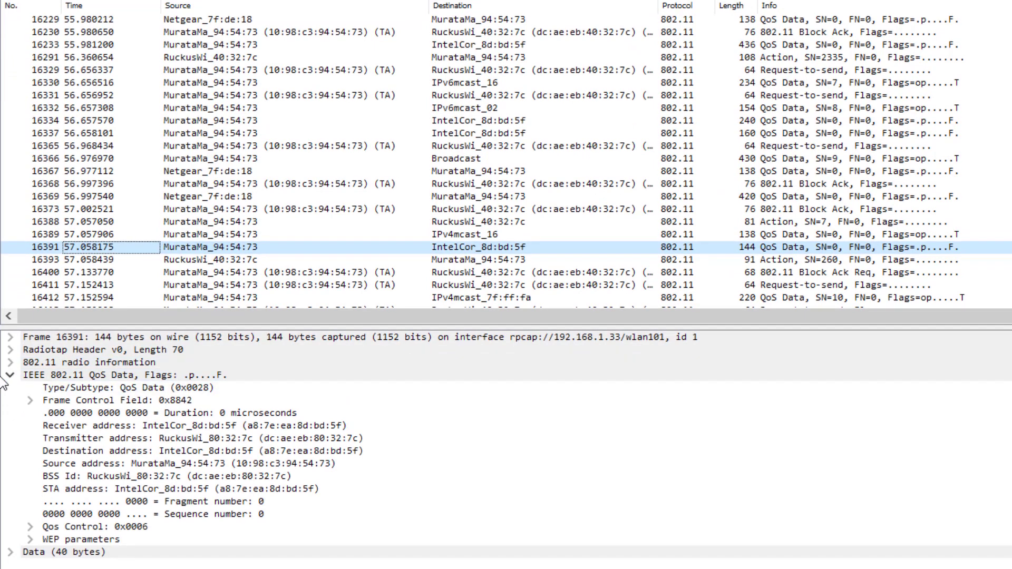
left_click(7, 375)
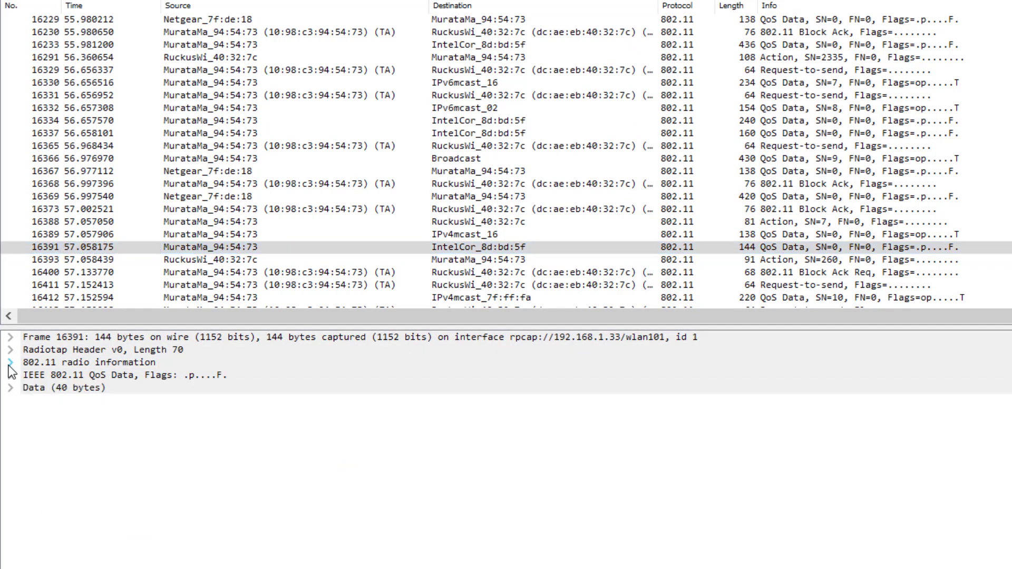
mouse_move(74, 350)
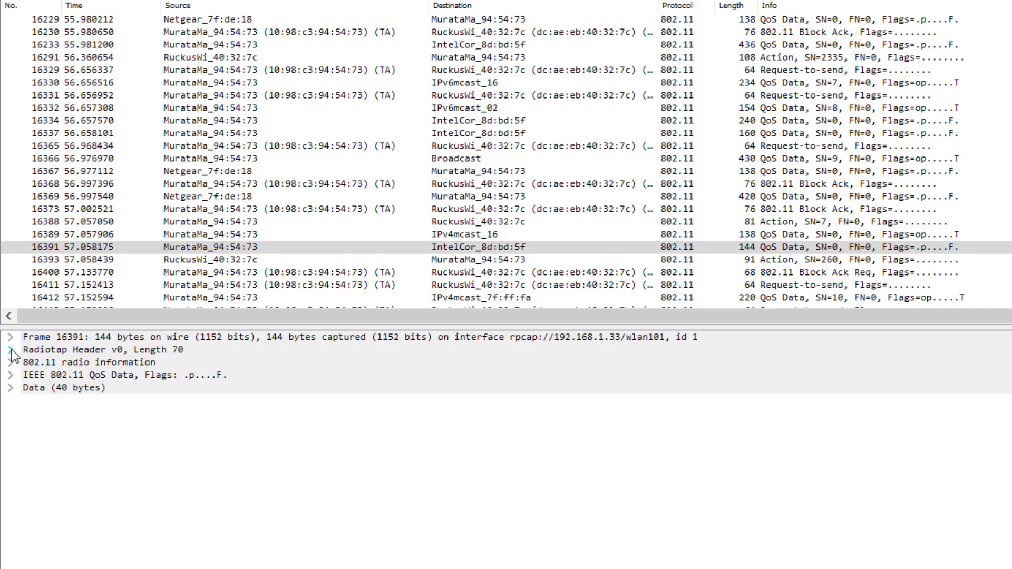
left_click(11, 350)
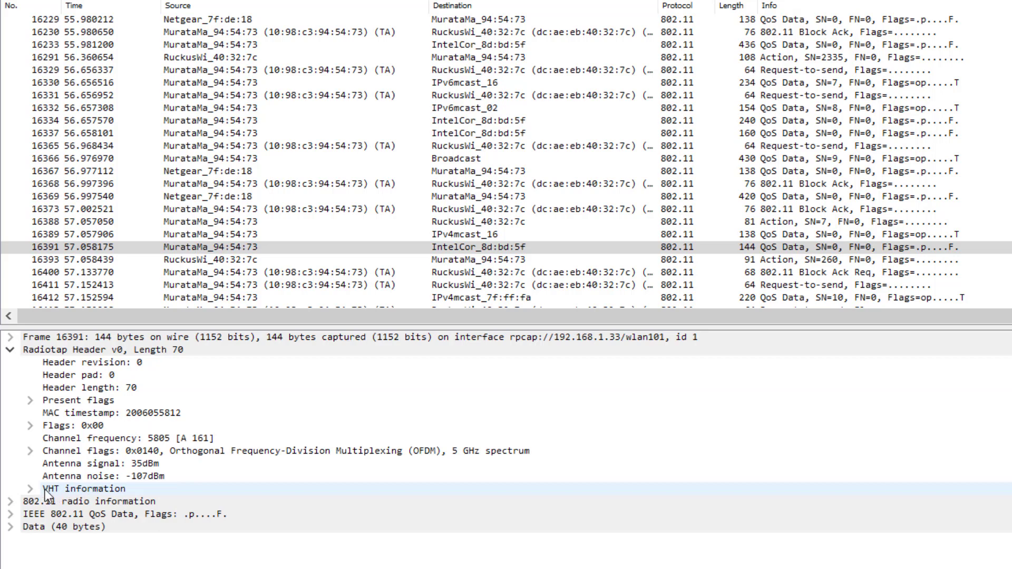
mouse_move(52, 496)
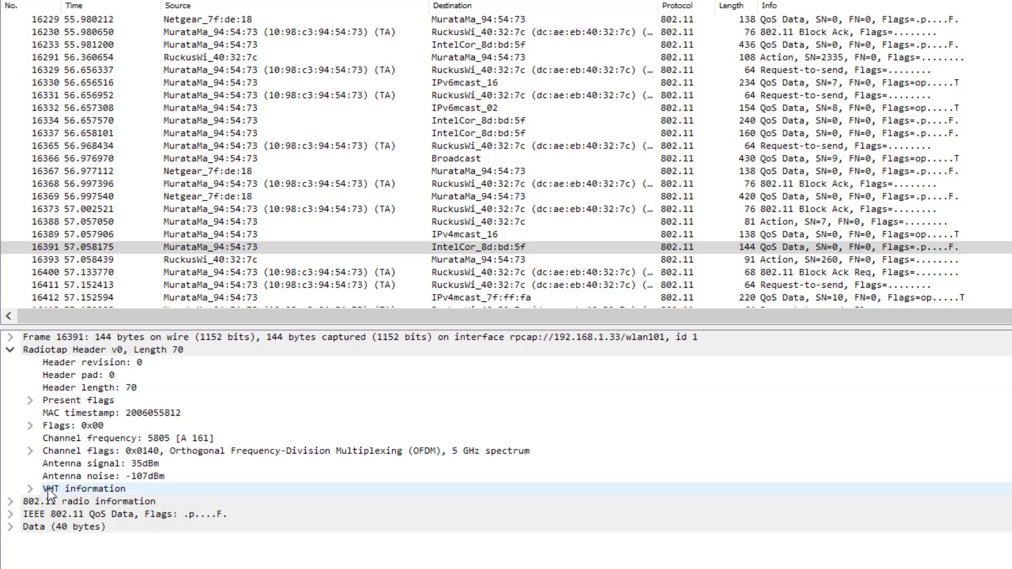
mouse_move(88, 494)
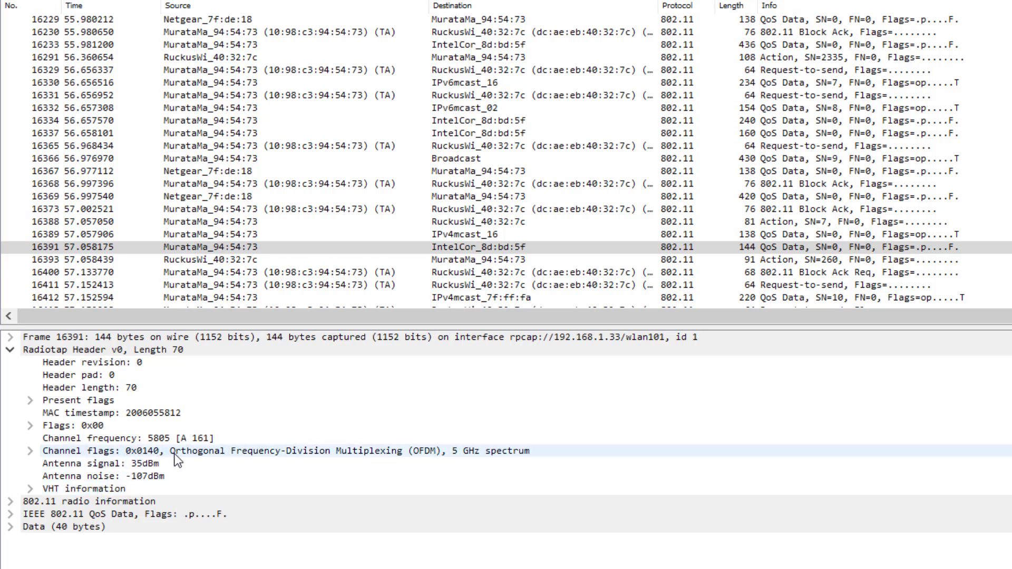
mouse_move(347, 461)
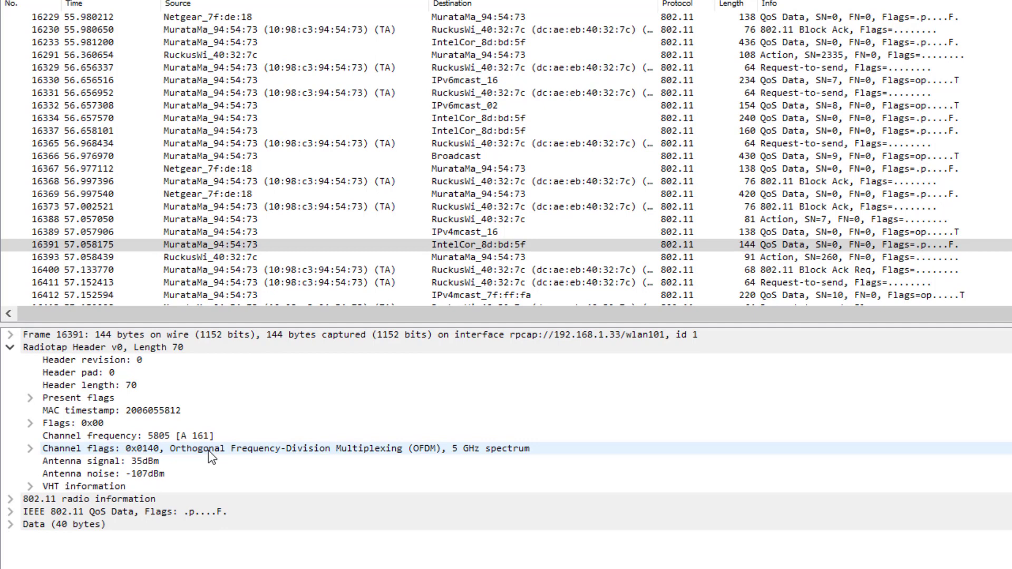
scroll("down", 3)
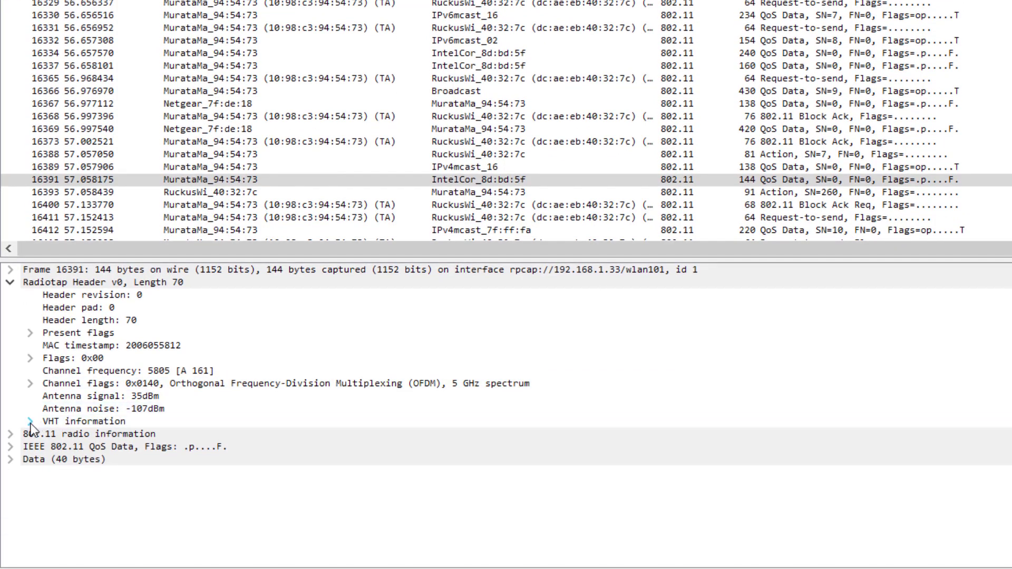
Expand VHT information showing MCS 8, 2 streams, 80 MHz and 702.0 Mb/s.
left_click(30, 421)
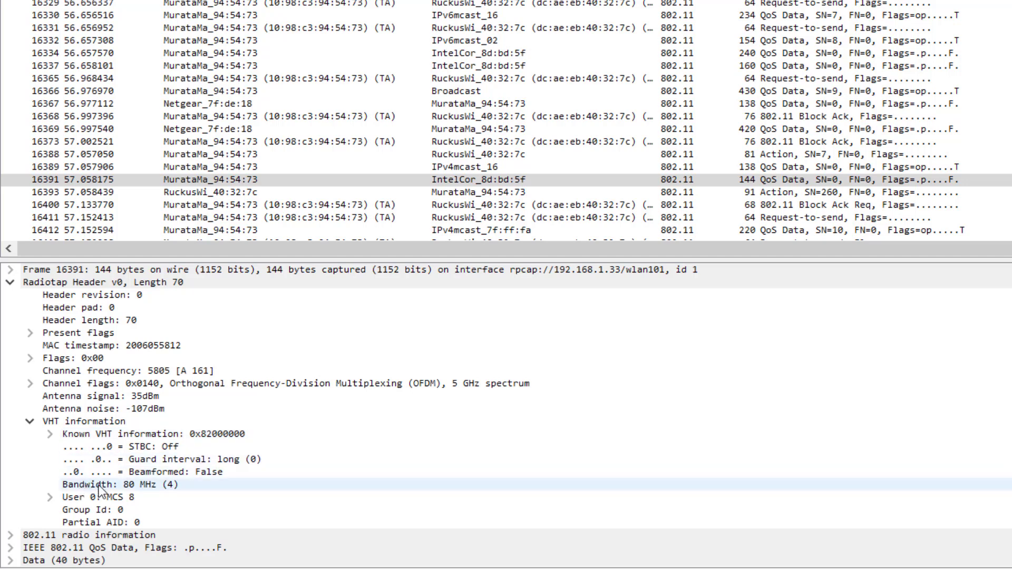
mouse_move(145, 487)
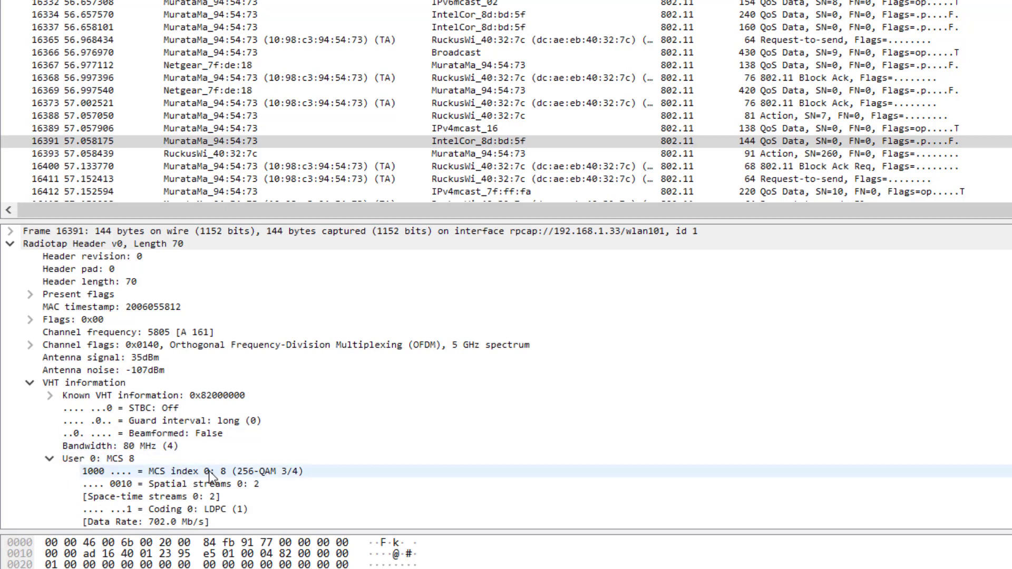
mouse_move(291, 483)
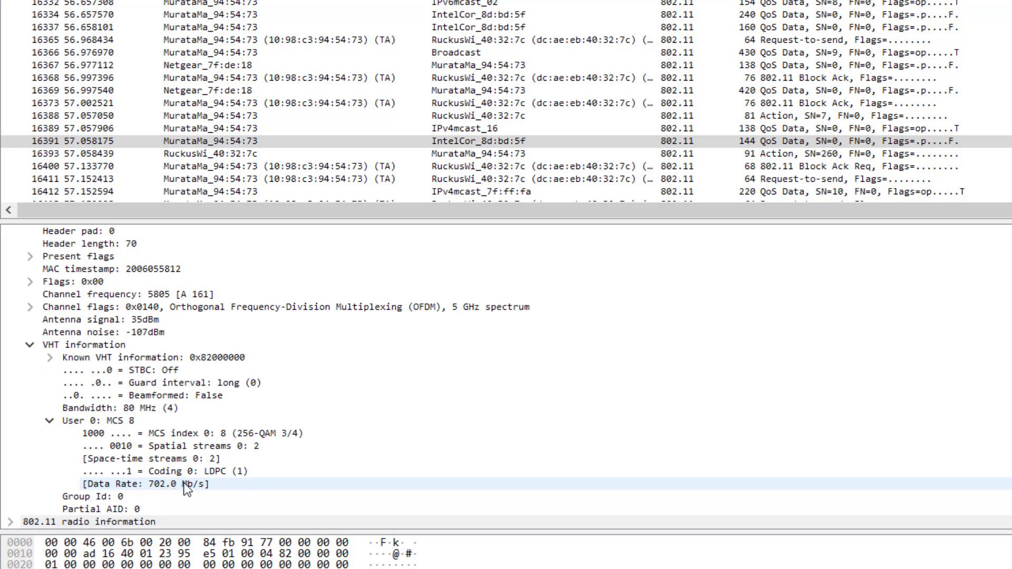
mouse_move(192, 489)
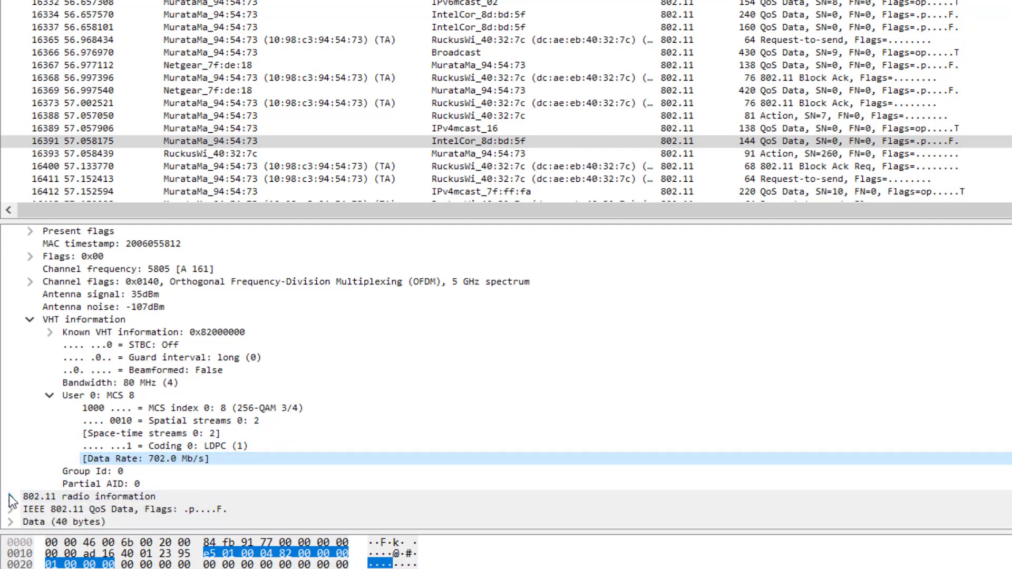
Add the 802.11 radio information Data Rate field as a packet-list column.
left_click(9, 496)
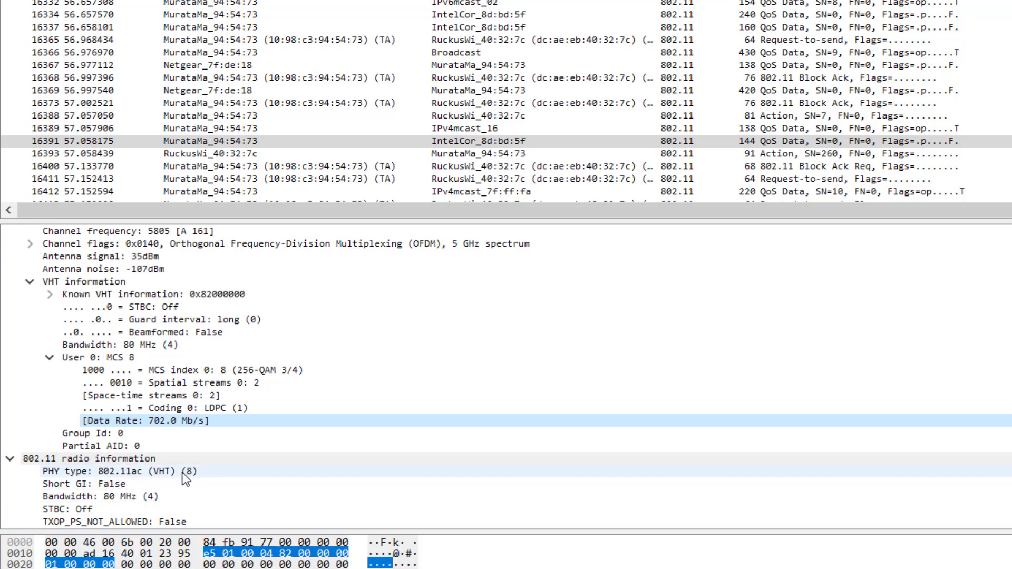
left_click(94, 433)
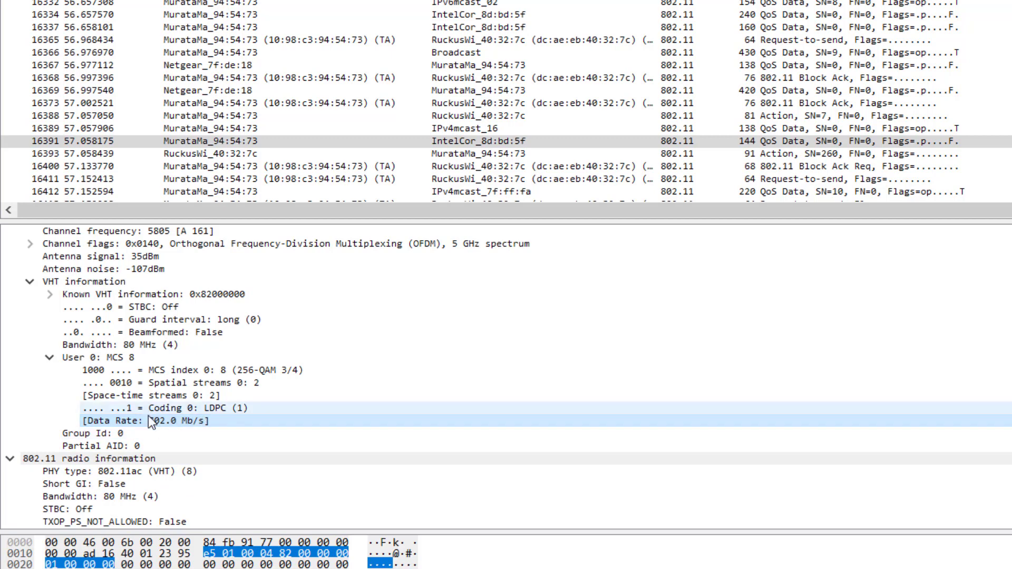
mouse_move(196, 429)
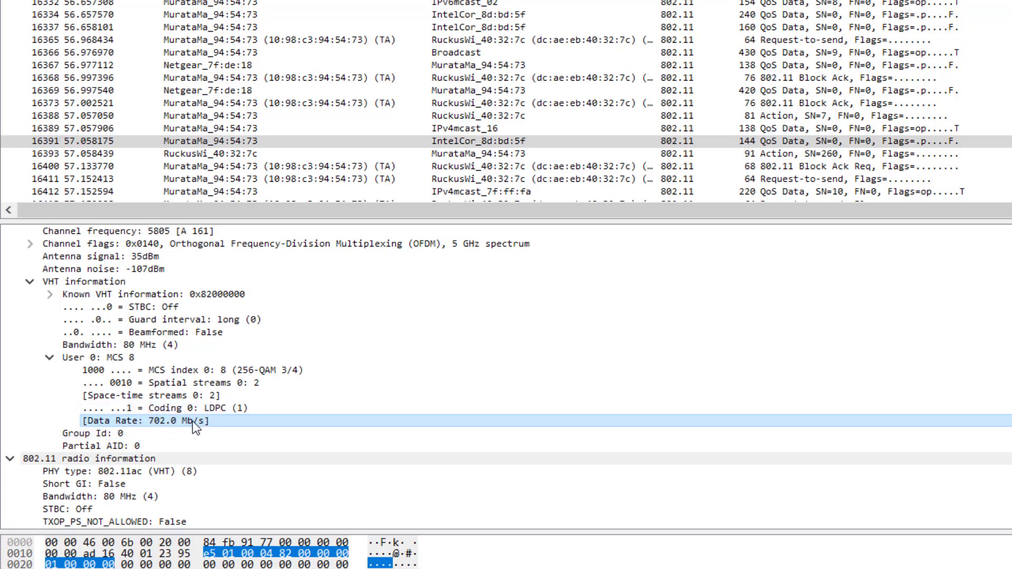
right_click(195, 426)
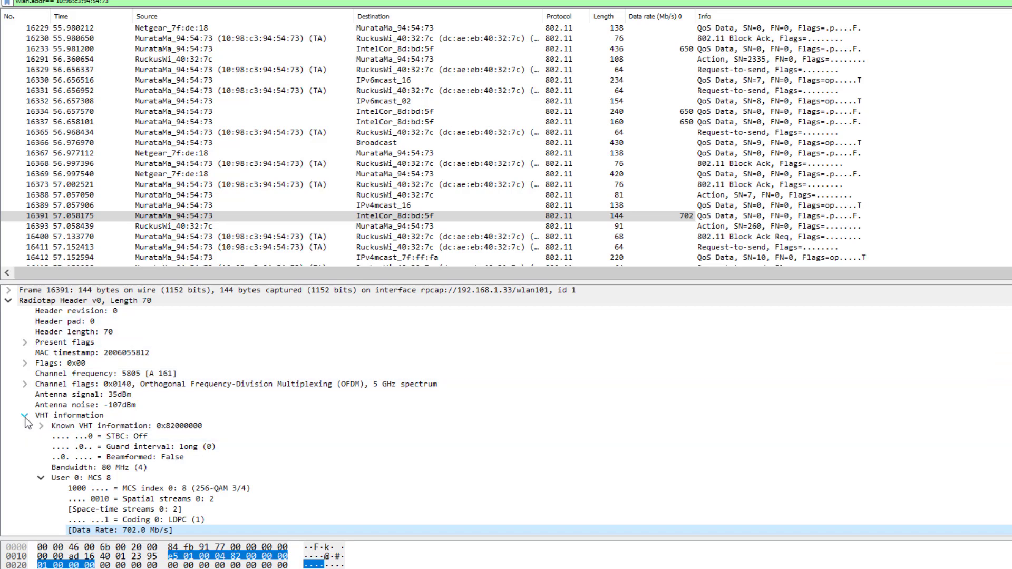
Collapse the VHT, radio information and Radiotap header trees.
left_click(24, 415)
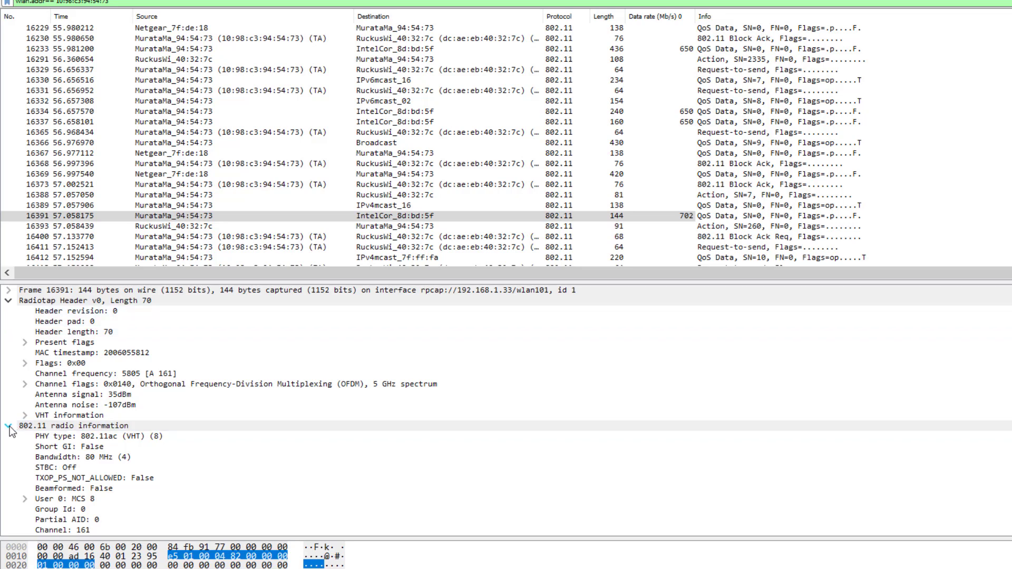
left_click(9, 428)
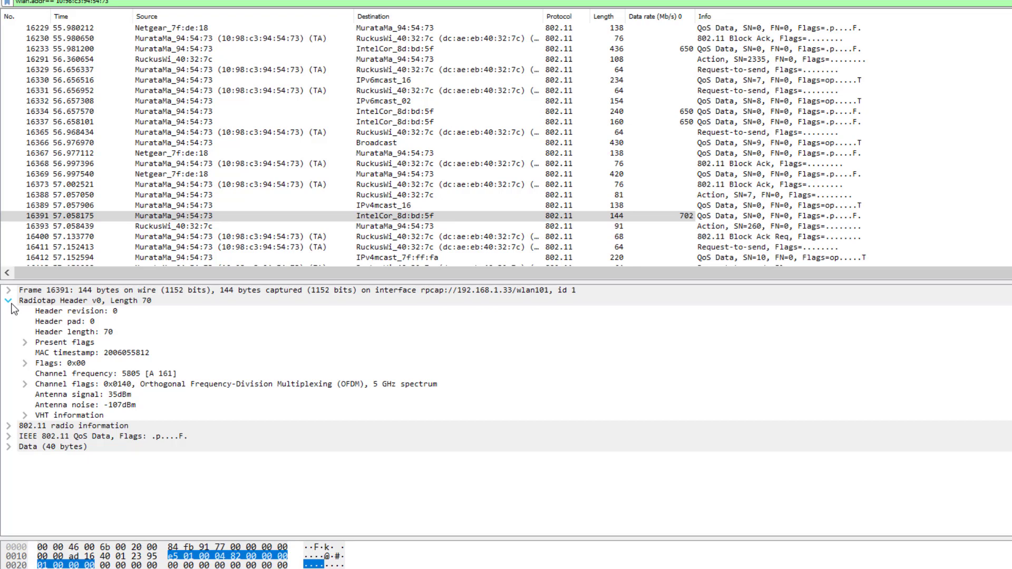
left_click(9, 300)
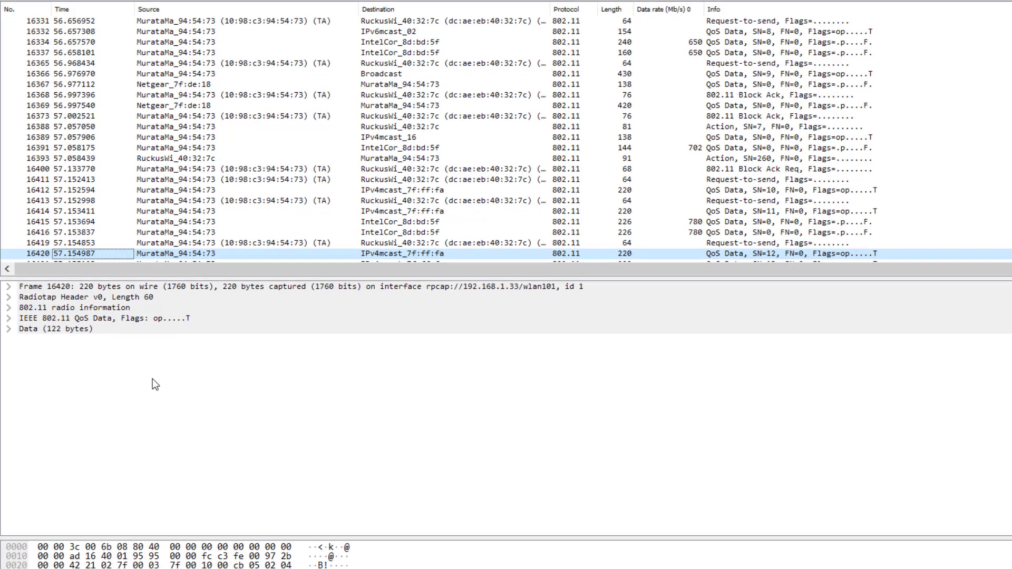
Expand the Radiotap header of packet 16420, revealing its HE information entry.
scroll("down", 3)
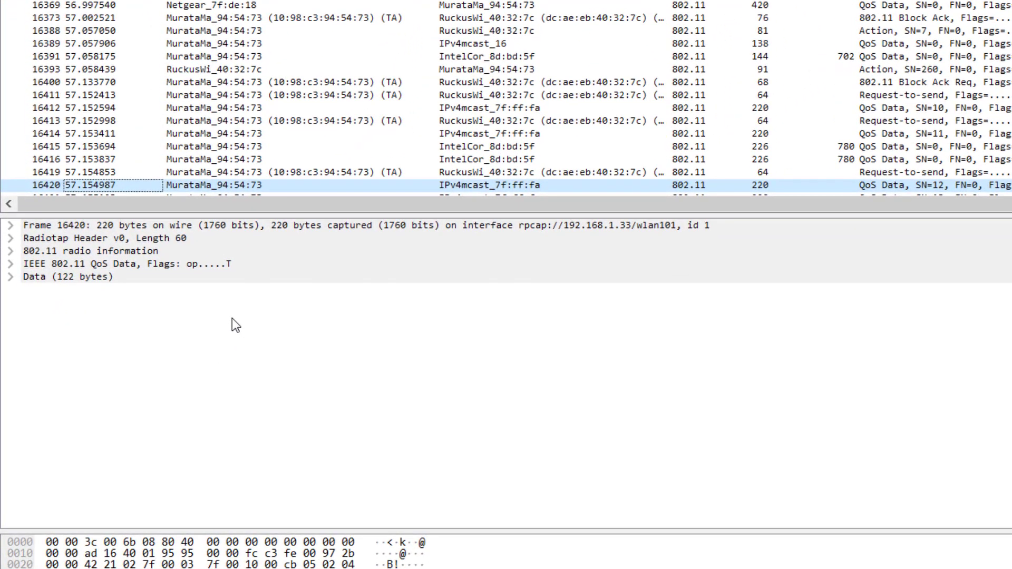
mouse_move(271, 328)
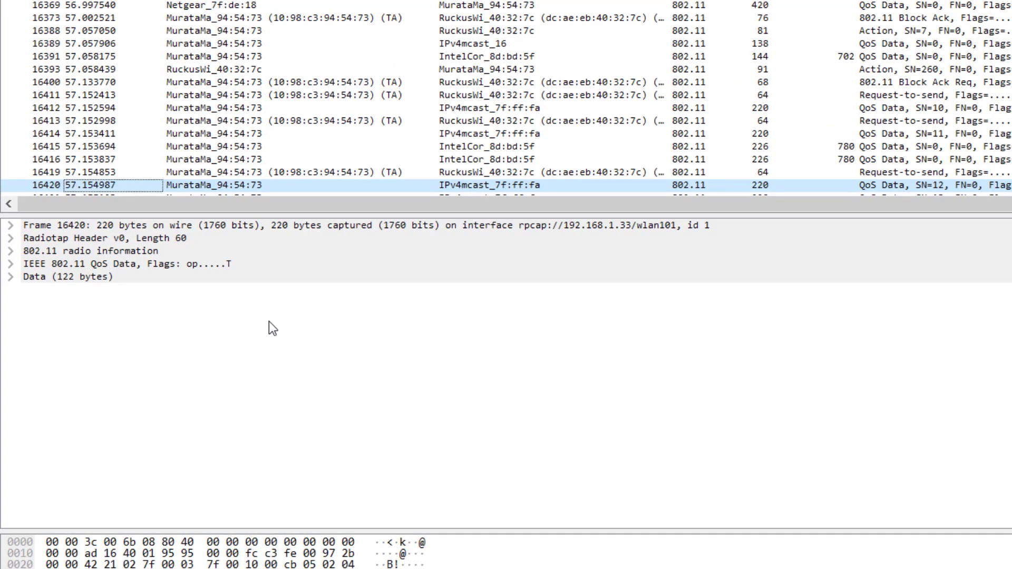
mouse_move(59, 249)
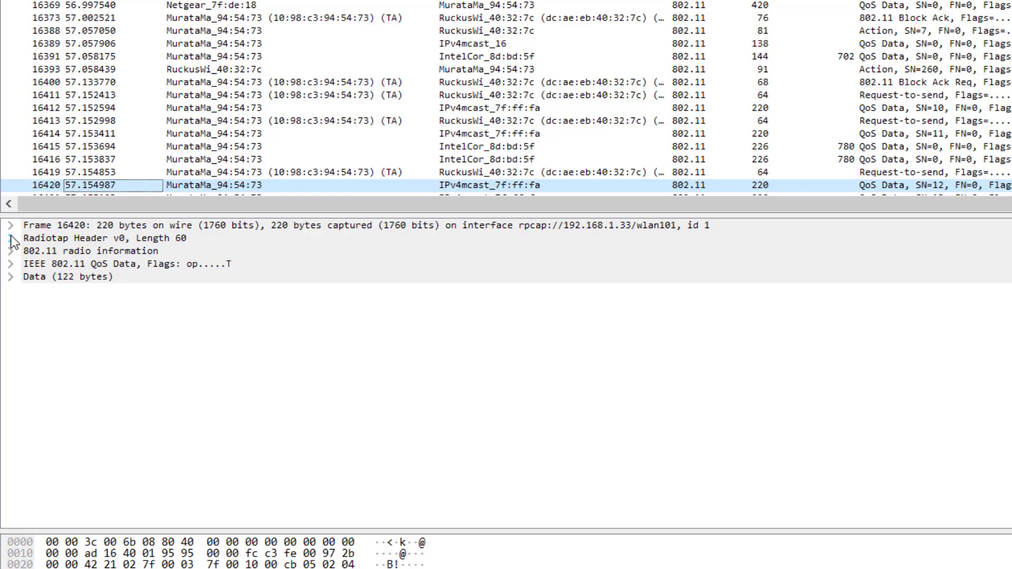
left_click(11, 238)
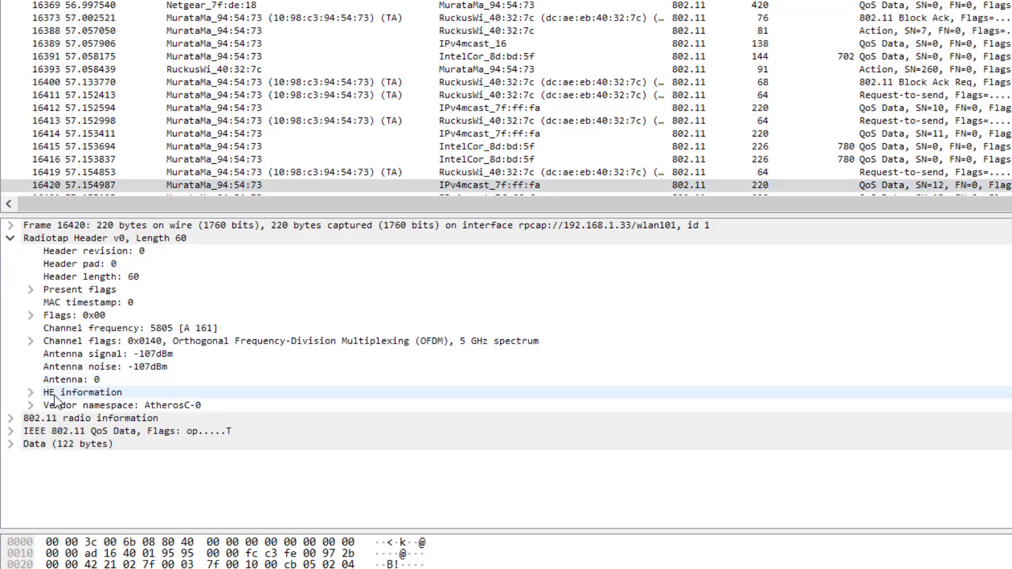
mouse_move(97, 398)
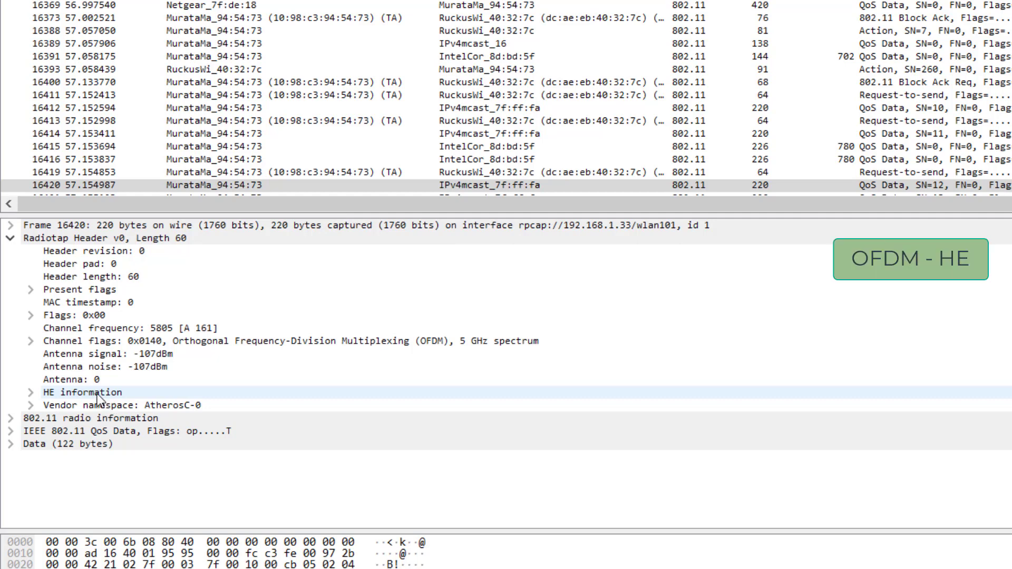
mouse_move(75, 405)
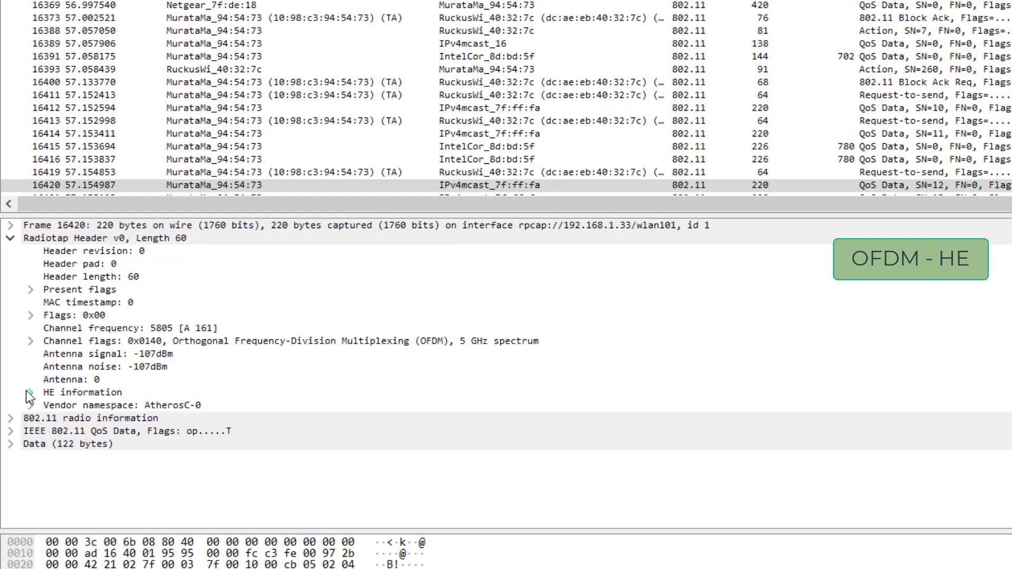
Expand HE information and HE Data 3 to show data MCS 0xb.
left_click(29, 392)
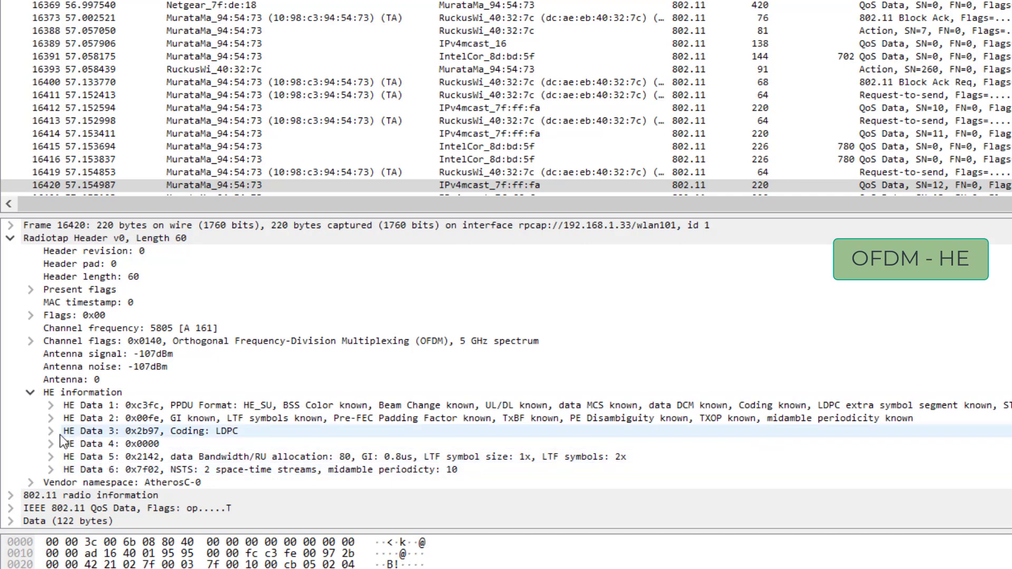
left_click(52, 431)
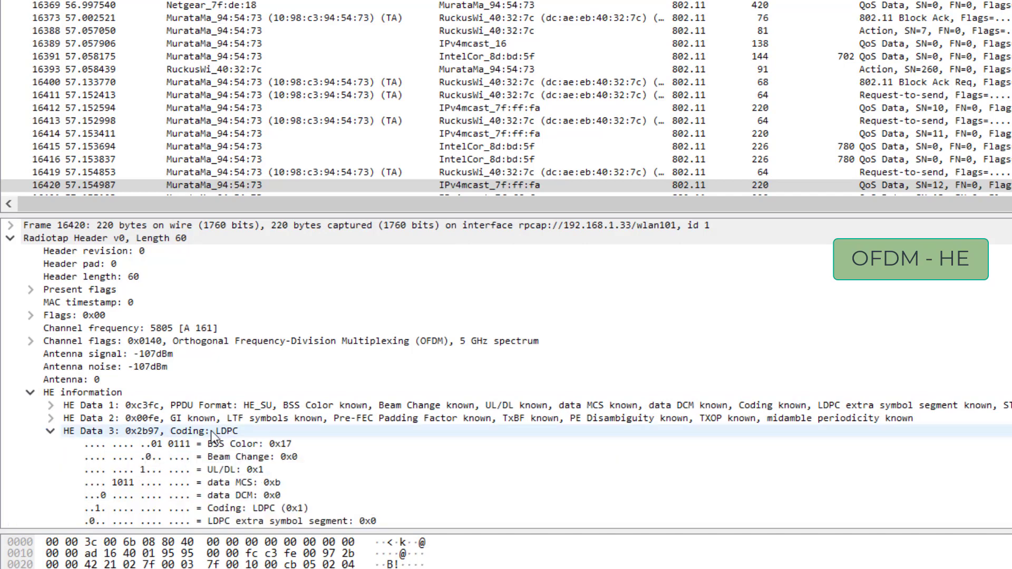
scroll("down", 3)
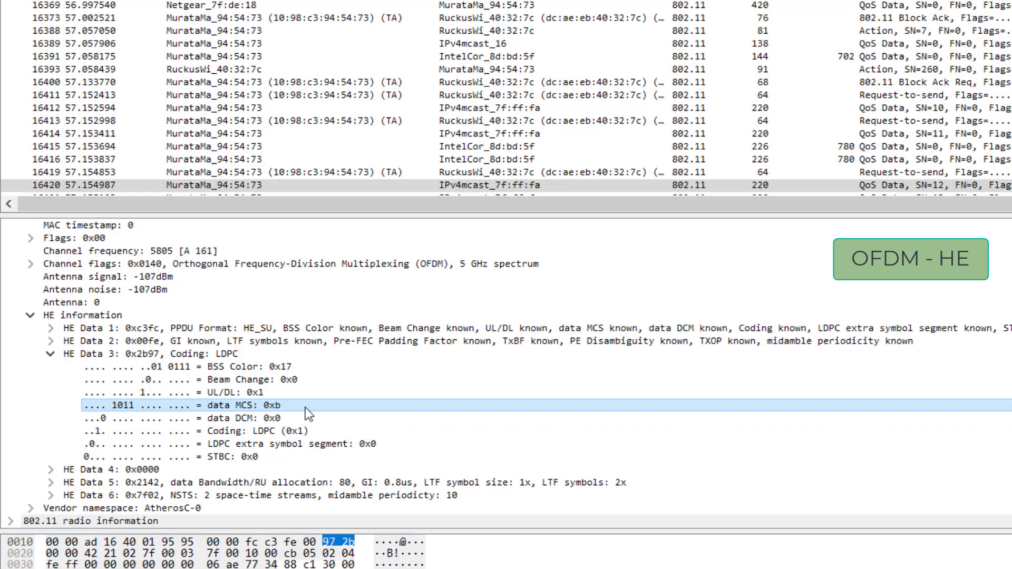
mouse_move(277, 415)
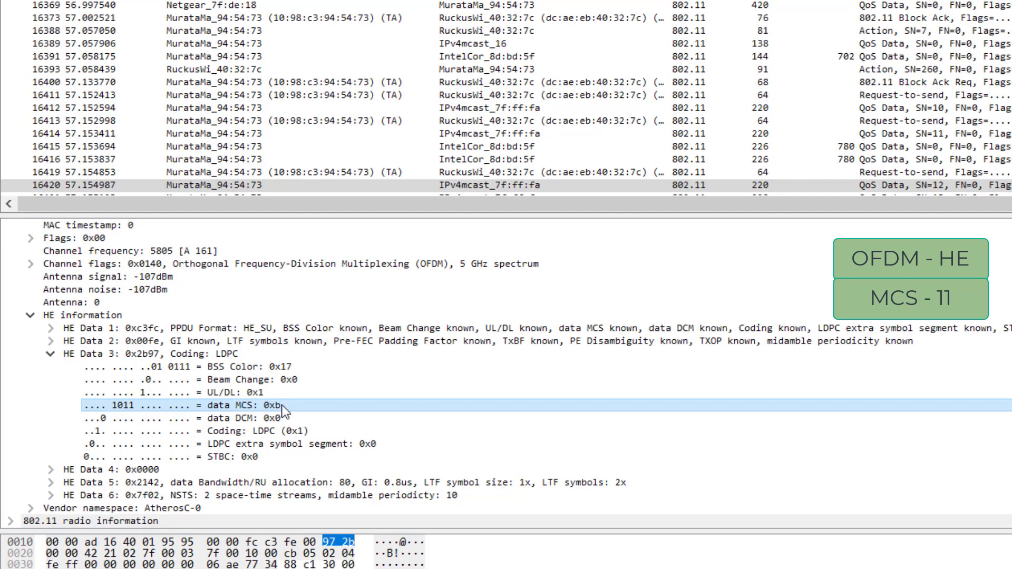
mouse_move(77, 481)
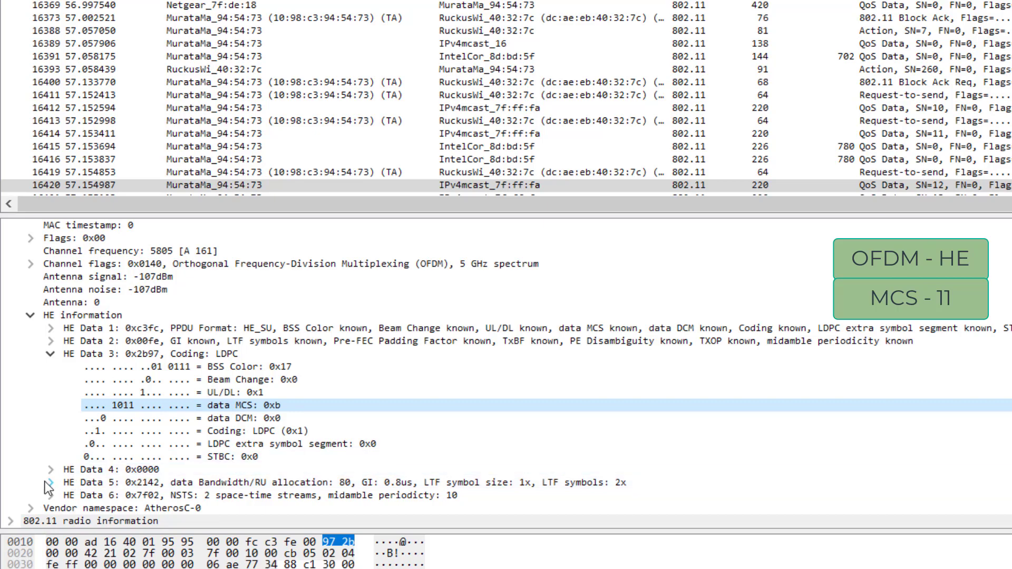
Expand HE Data 5 showing 80 MHz bandwidth and 0.8us guard interval.
left_click(52, 481)
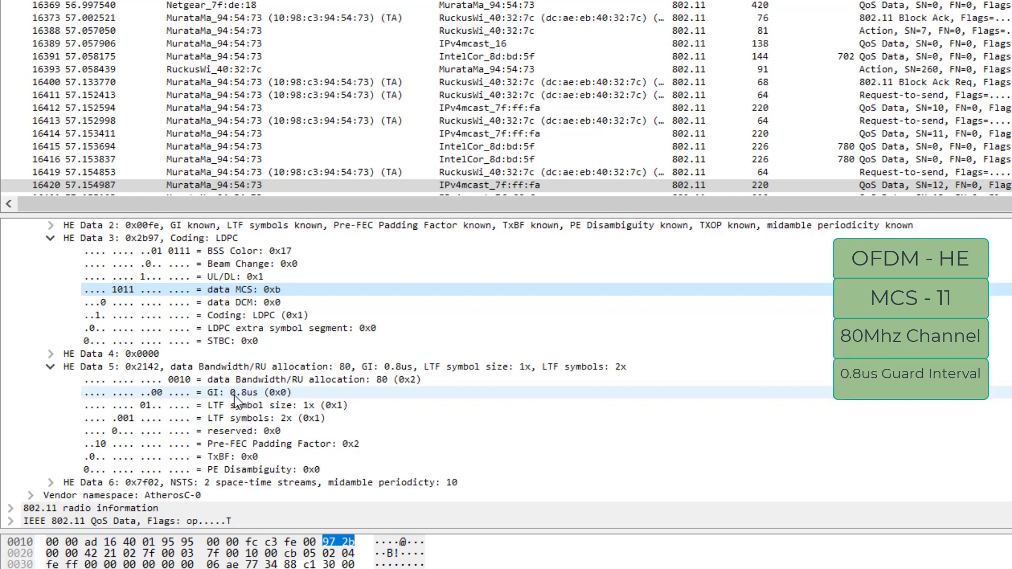
mouse_move(254, 396)
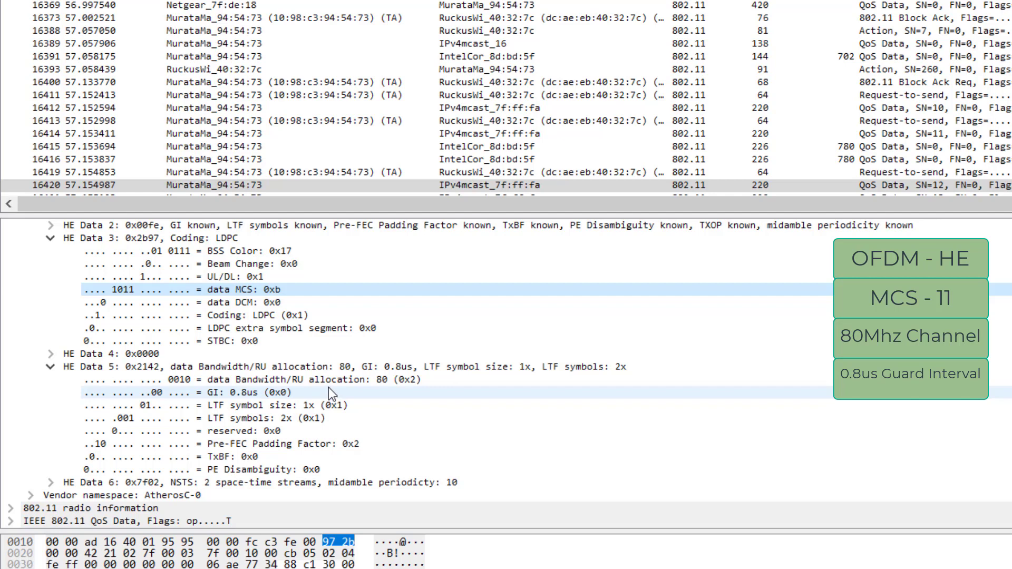
mouse_move(279, 398)
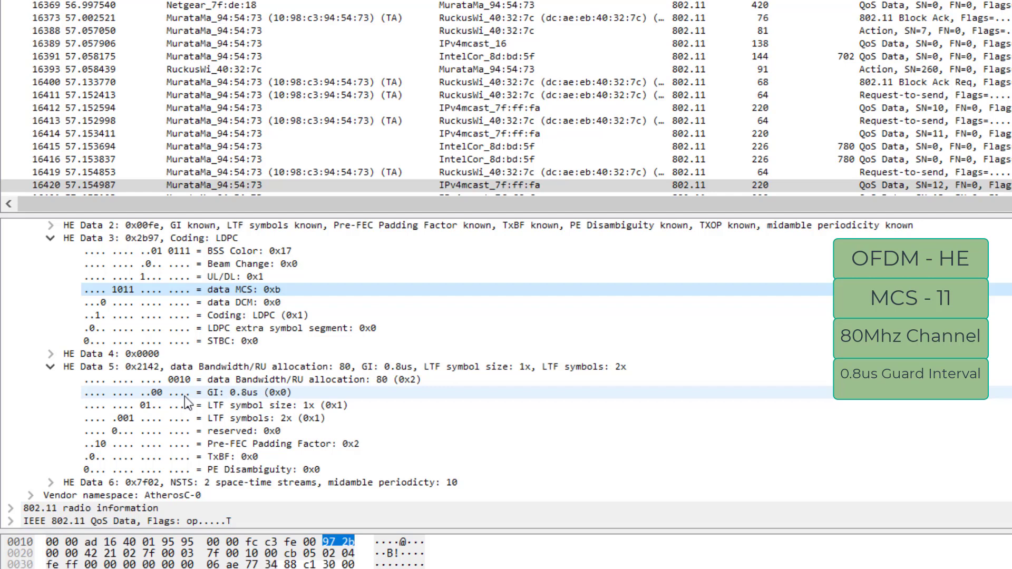
left_click(38, 225)
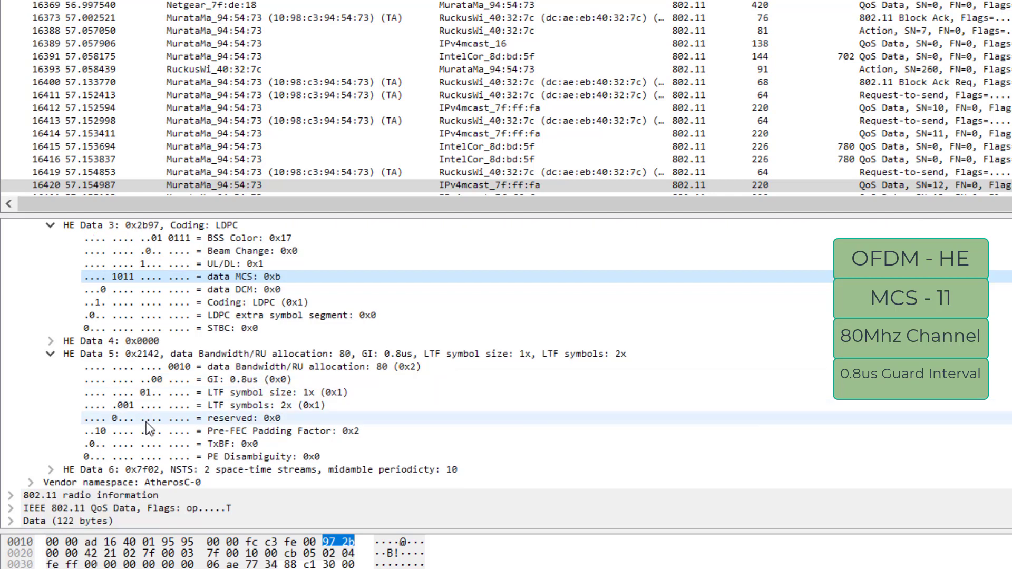
Expand HE Data 6 and select the NSTS line showing 2 space-time streams.
left_click(49, 470)
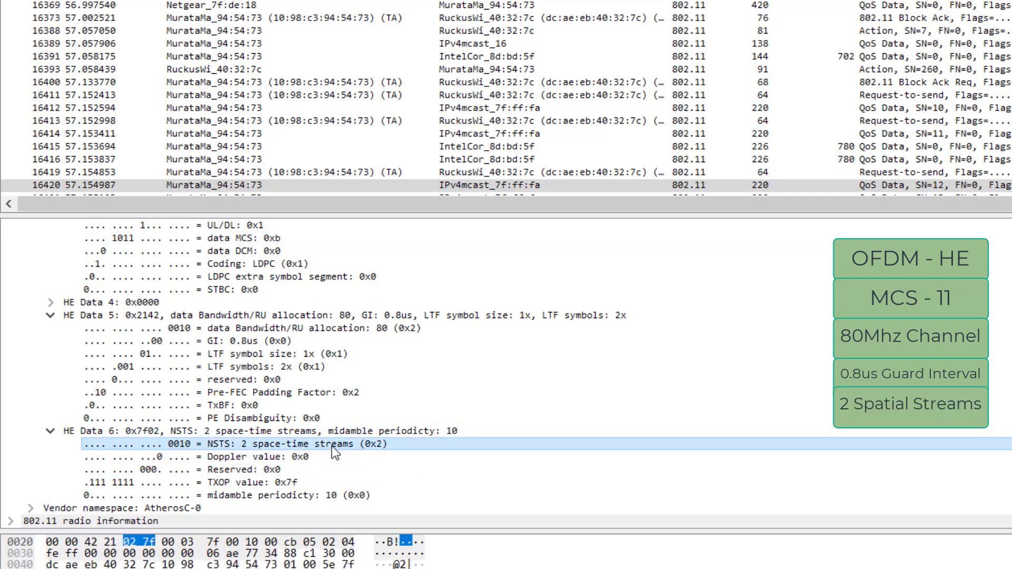
mouse_move(358, 445)
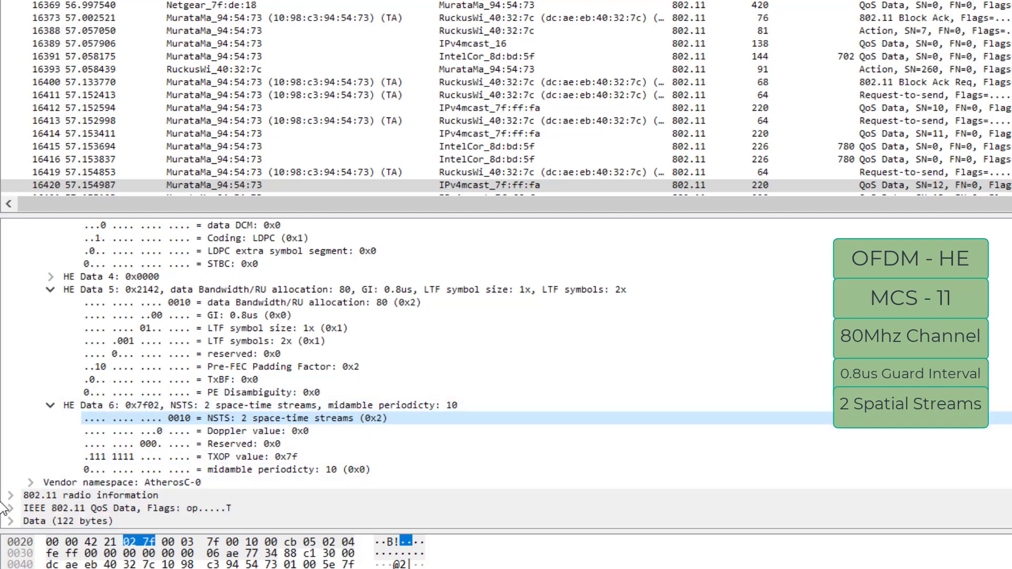
left_click(31, 419)
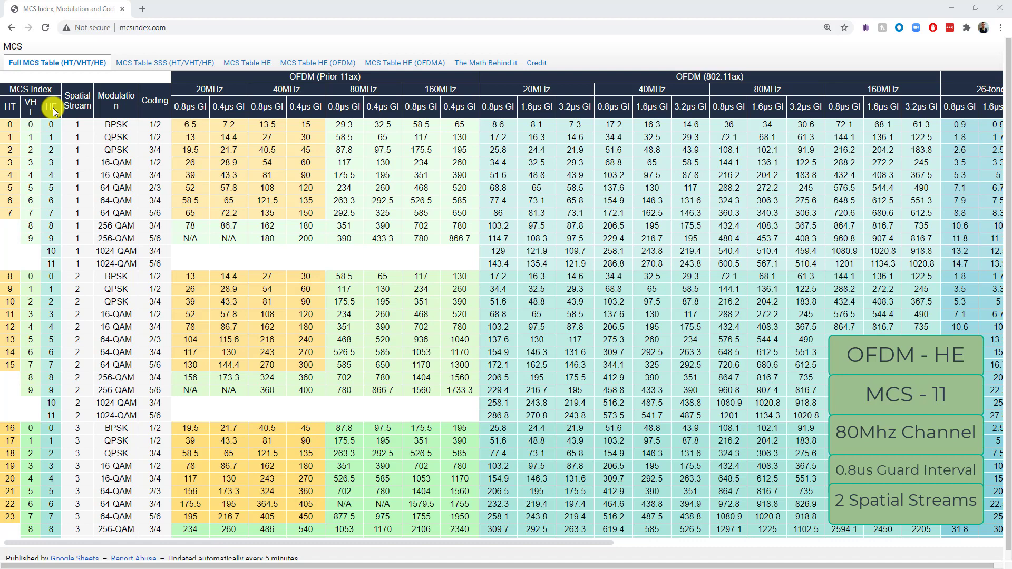
mouse_move(51, 264)
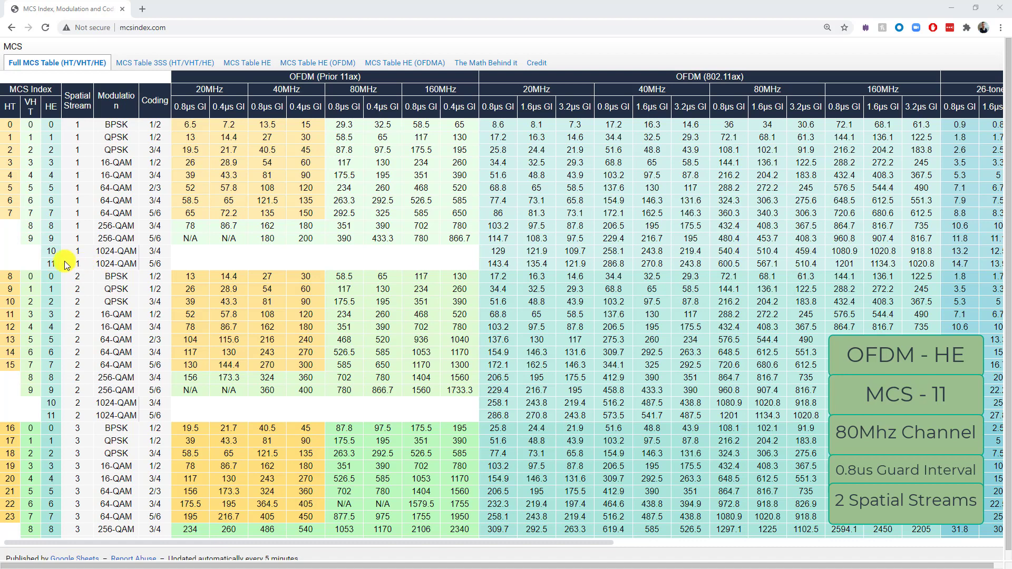
mouse_move(81, 278)
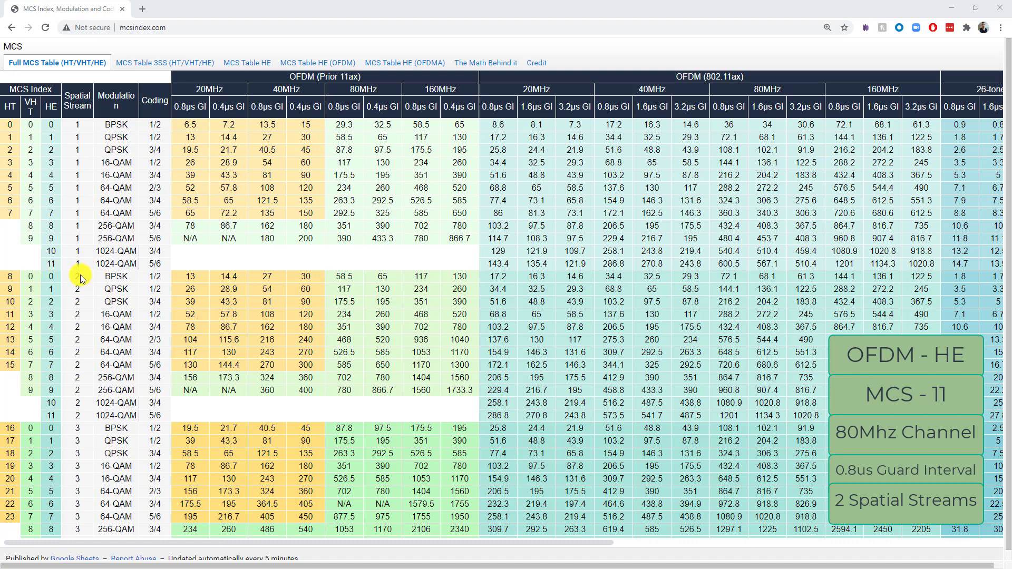
mouse_move(79, 421)
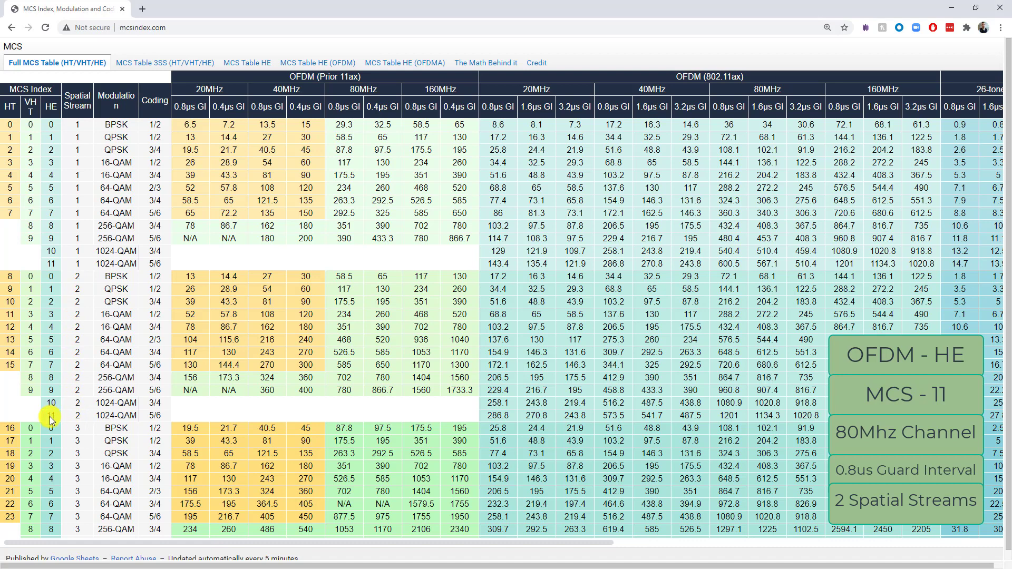
mouse_move(94, 423)
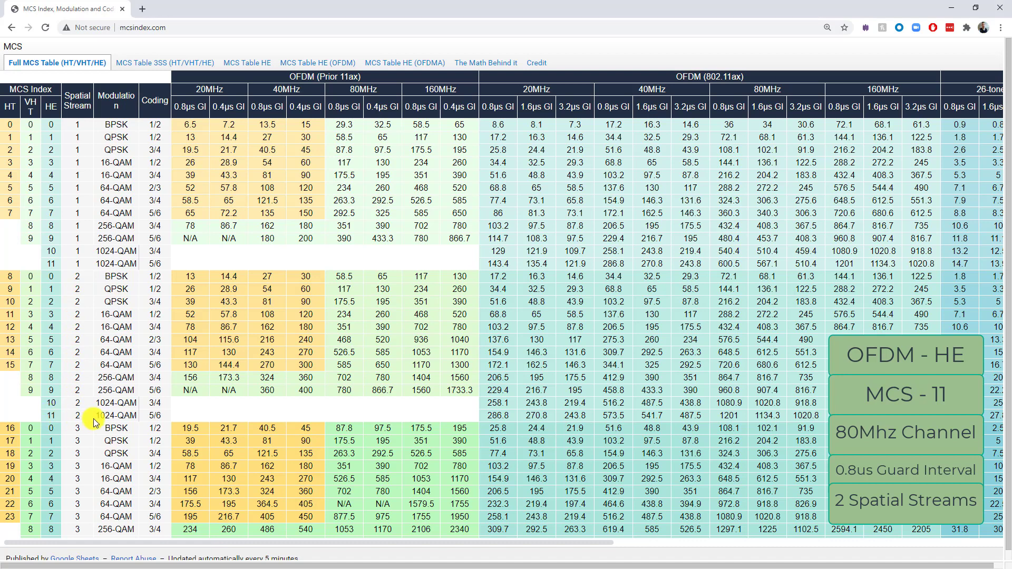
mouse_move(52, 417)
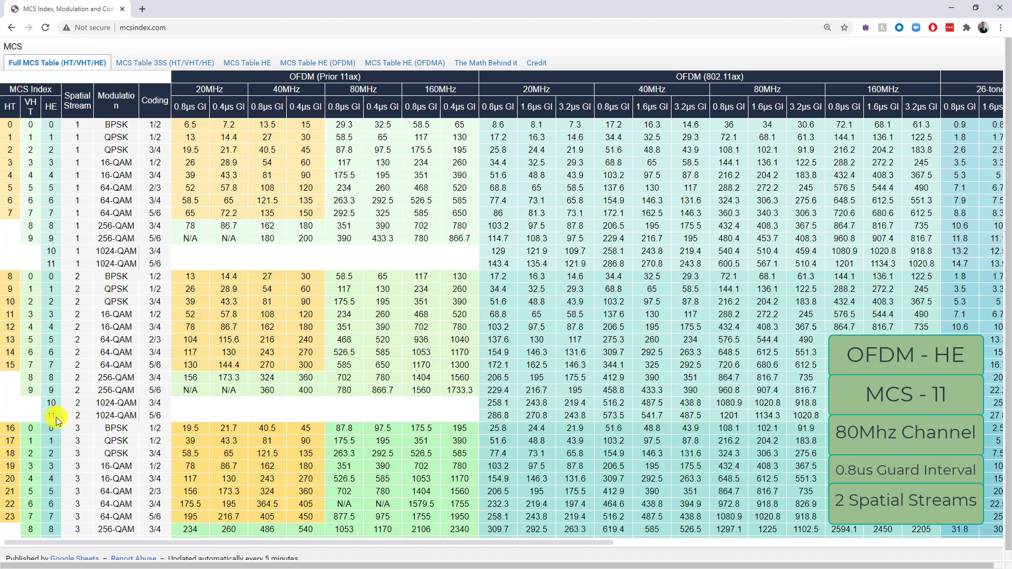
left_click(55, 419)
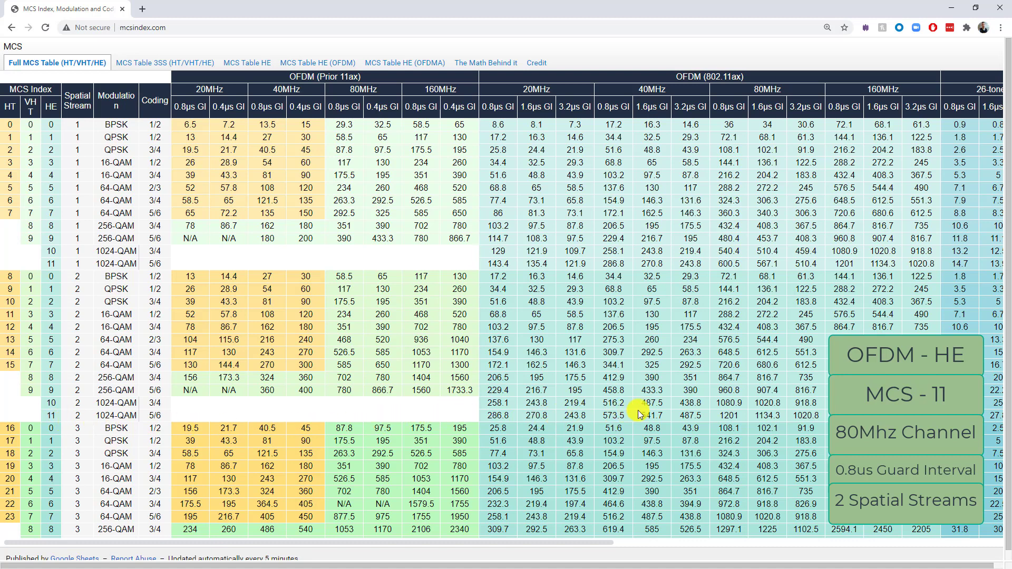
mouse_move(727, 417)
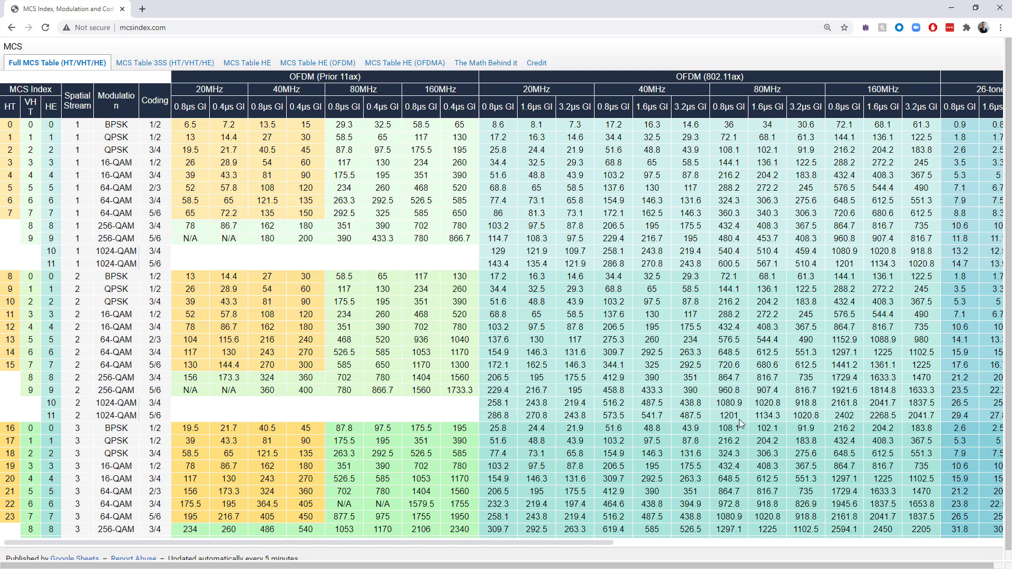
mouse_move(748, 418)
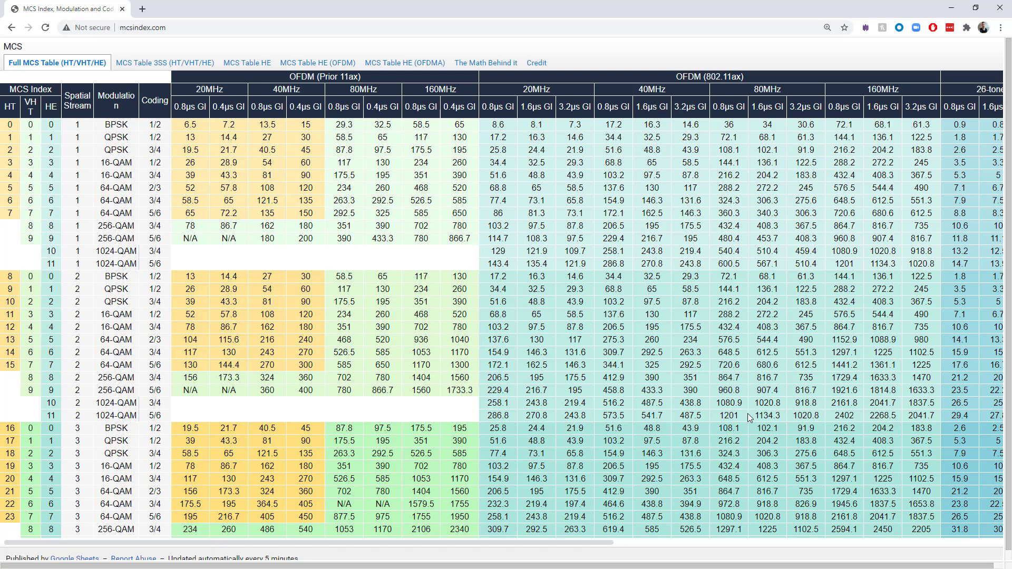
mouse_move(741, 427)
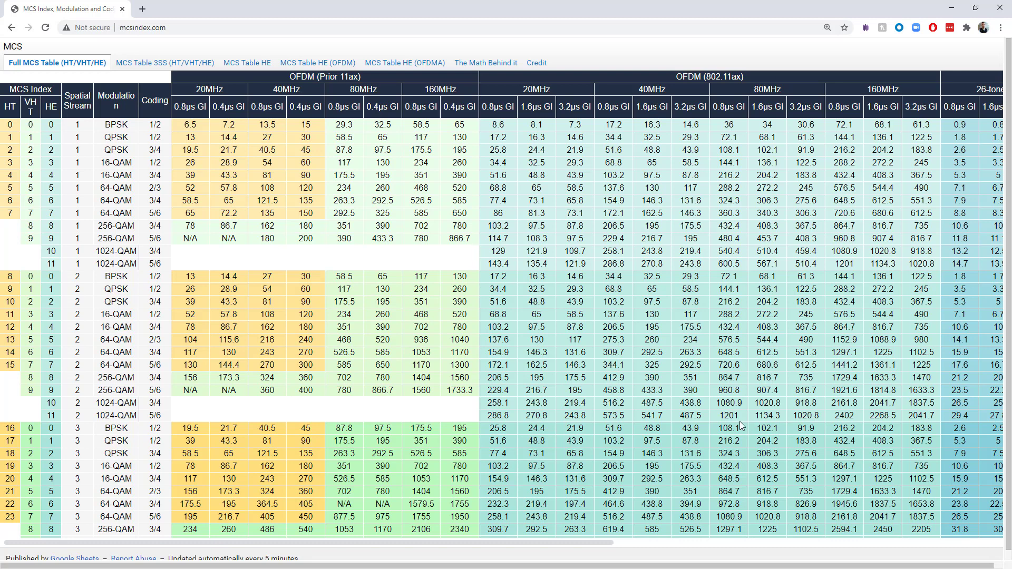
mouse_move(740, 422)
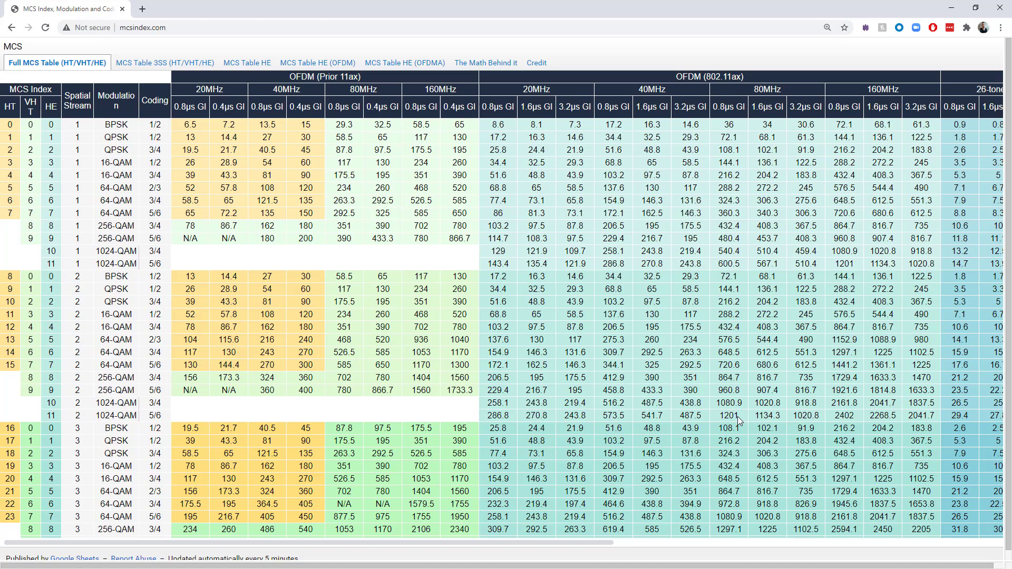